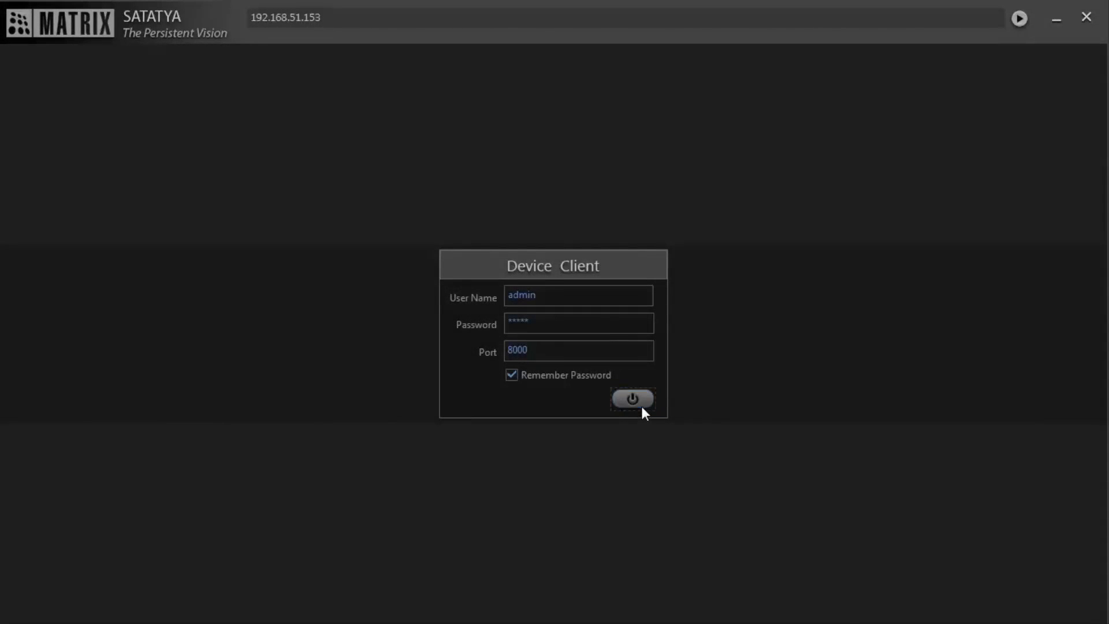
# Step: Log in to the recorder so the live-view grid and 24-camera HVR list appear
pyautogui.click(632, 398)
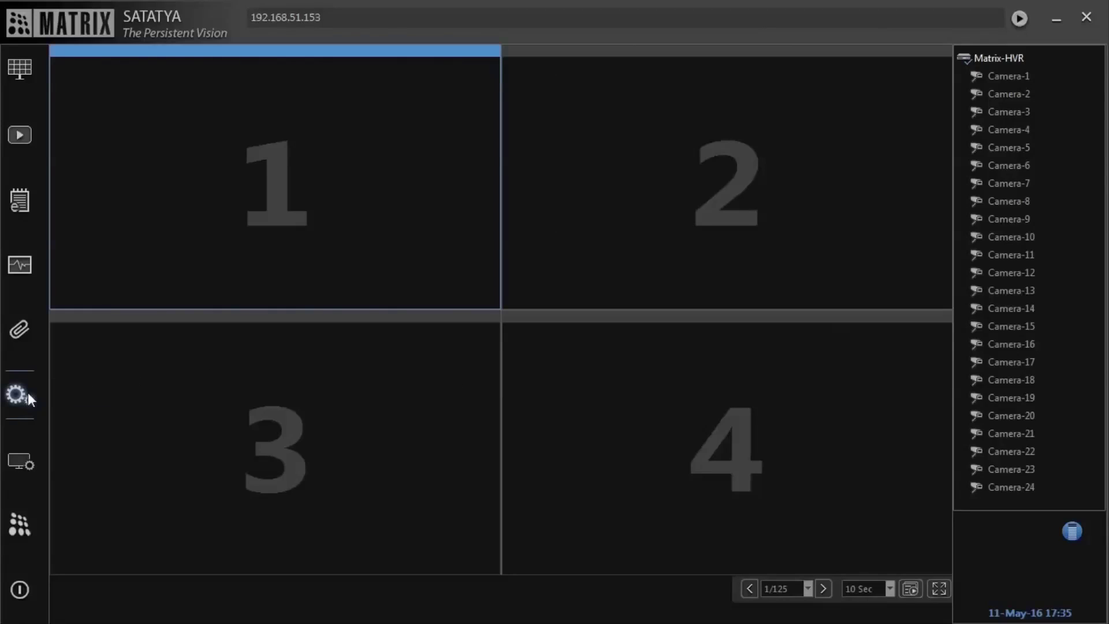
# Step: In Camera Settings > Camera, select 9: Camera-9 and enable Motion Detection
pyautogui.click(18, 393)
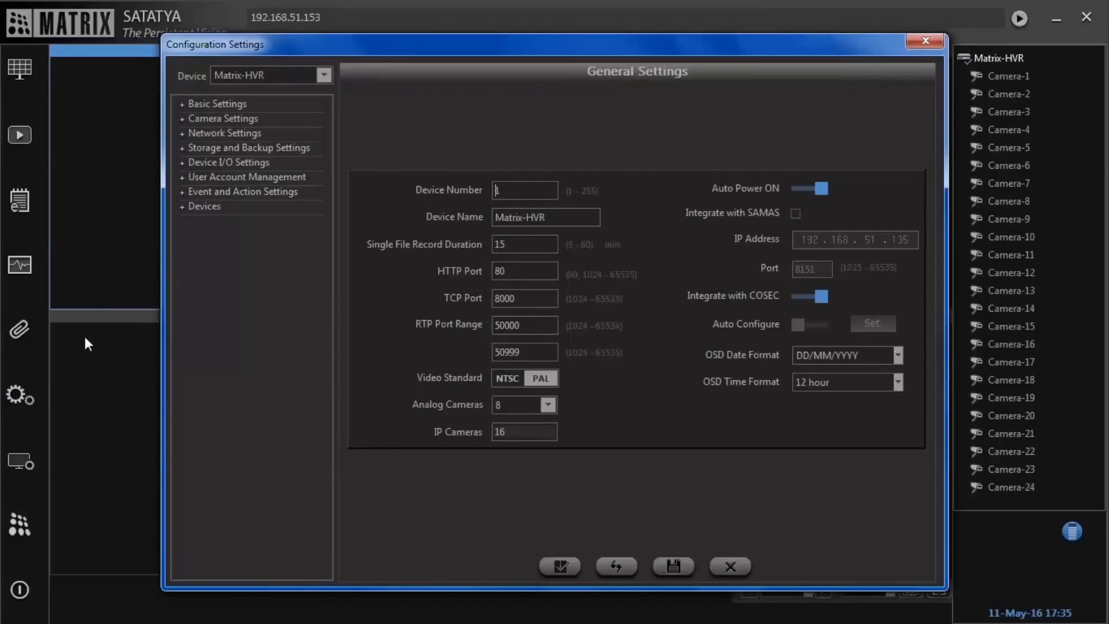
pyautogui.click(222, 118)
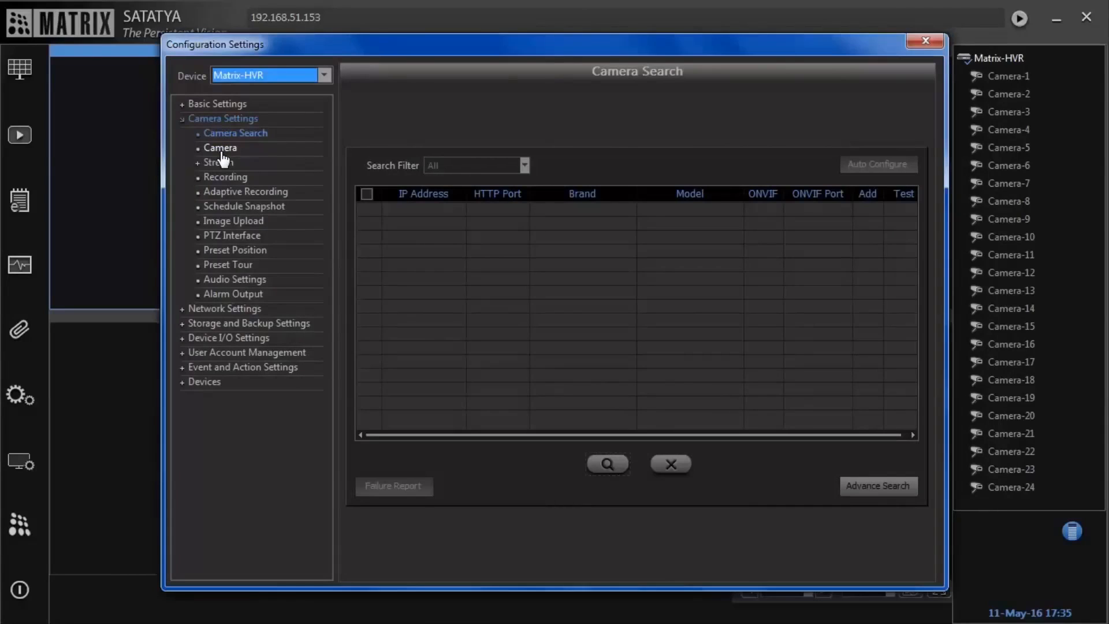
pyautogui.click(219, 148)
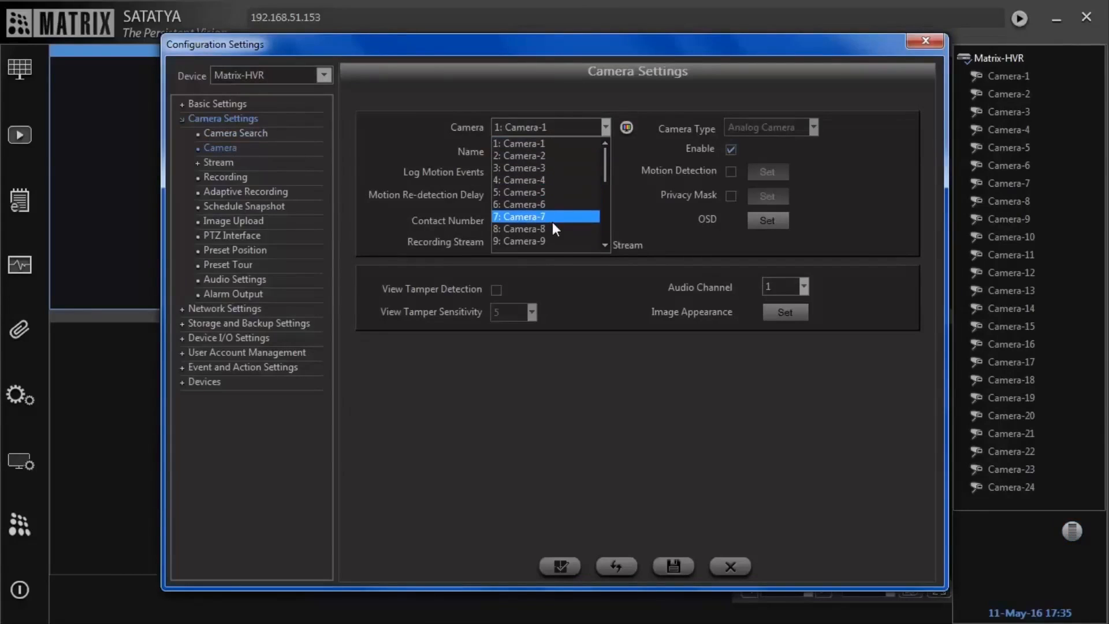
pyautogui.click(520, 240)
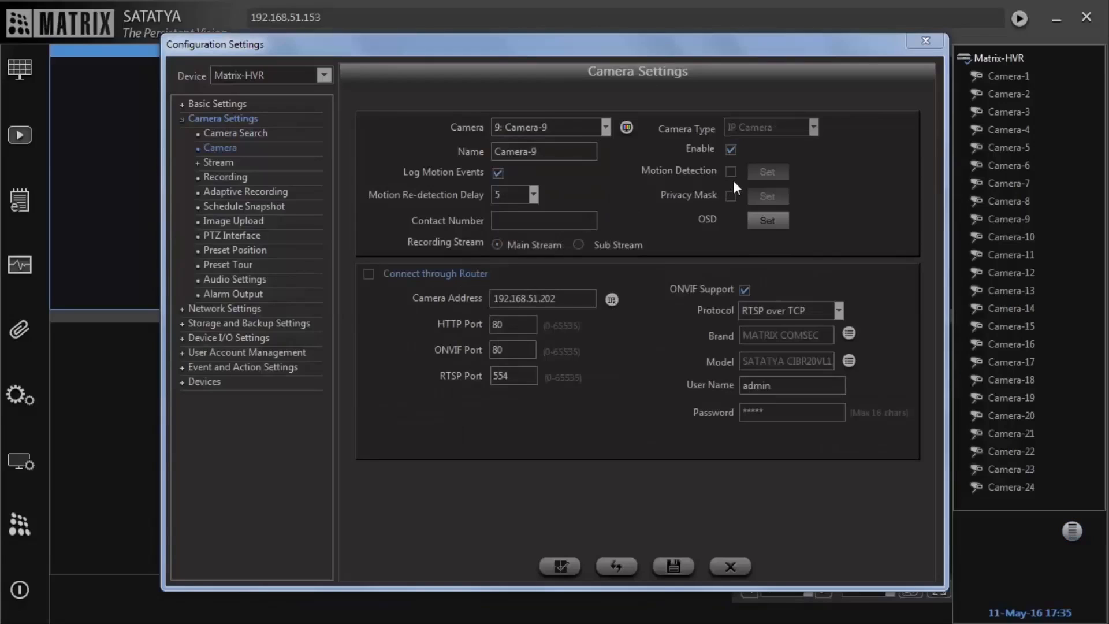
pyautogui.click(730, 171)
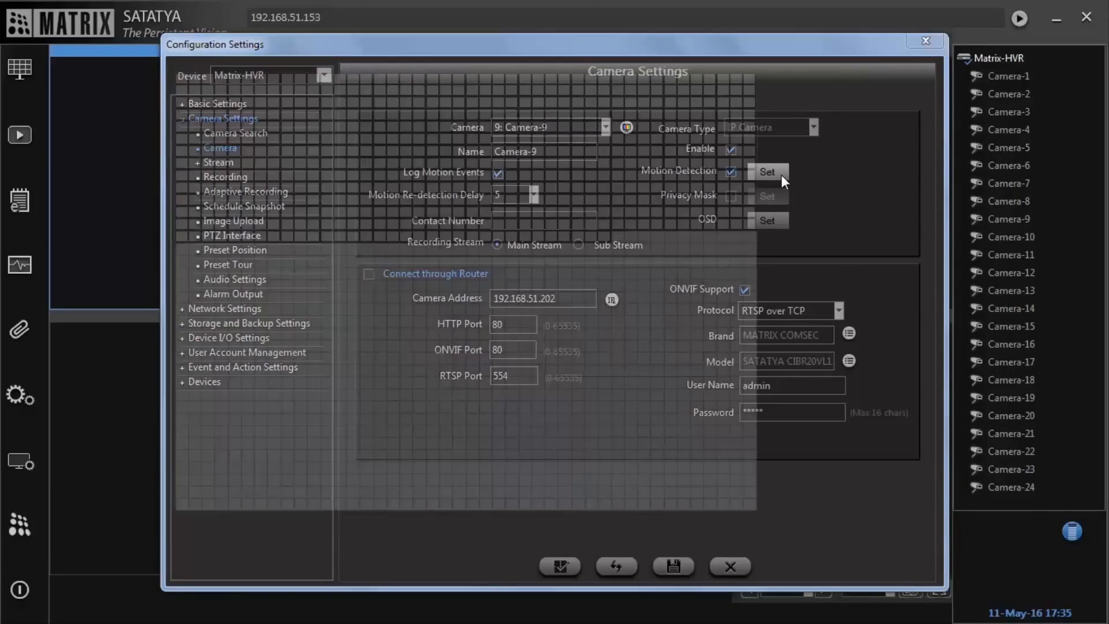
# Step: Set Camera-9's motion detection area with sensitivity 9, confirm the success message and save
pyautogui.click(767, 171)
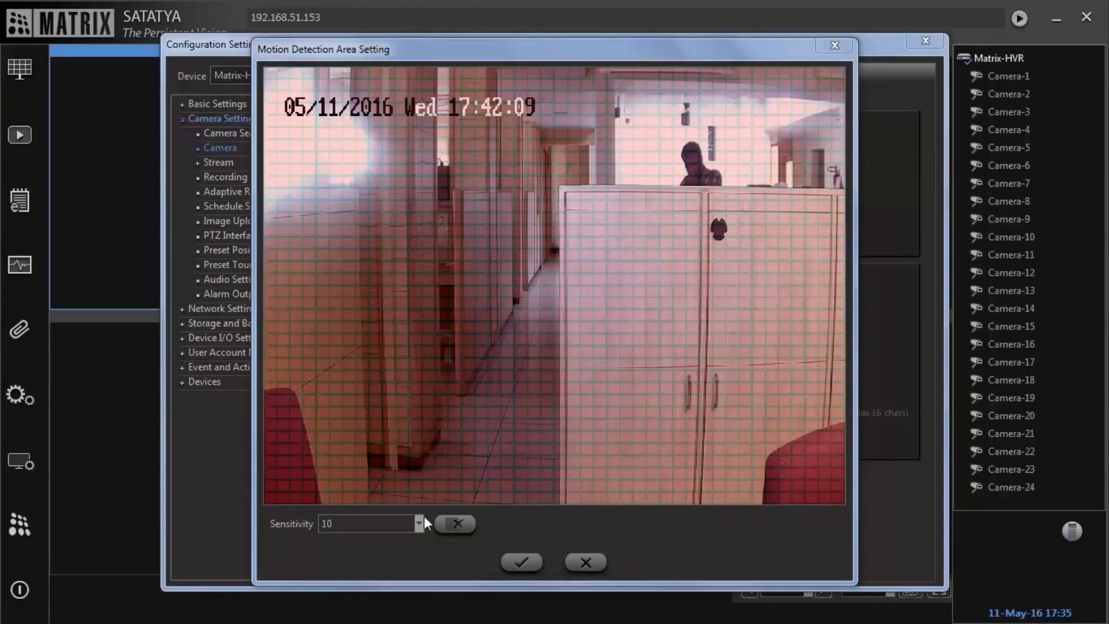
pyautogui.click(418, 523)
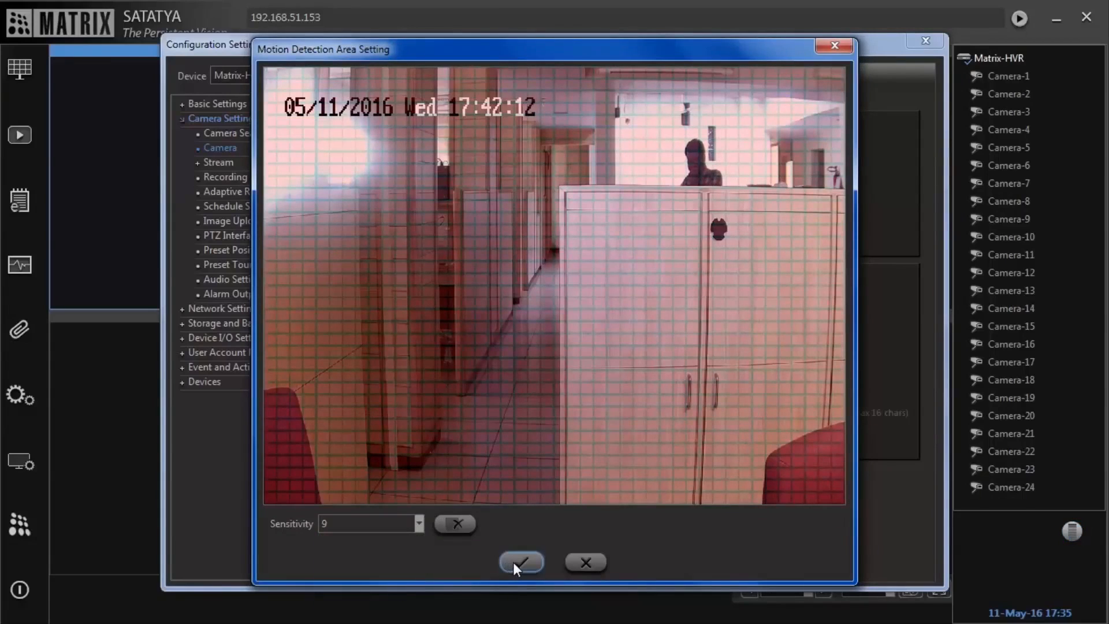
pyautogui.click(522, 563)
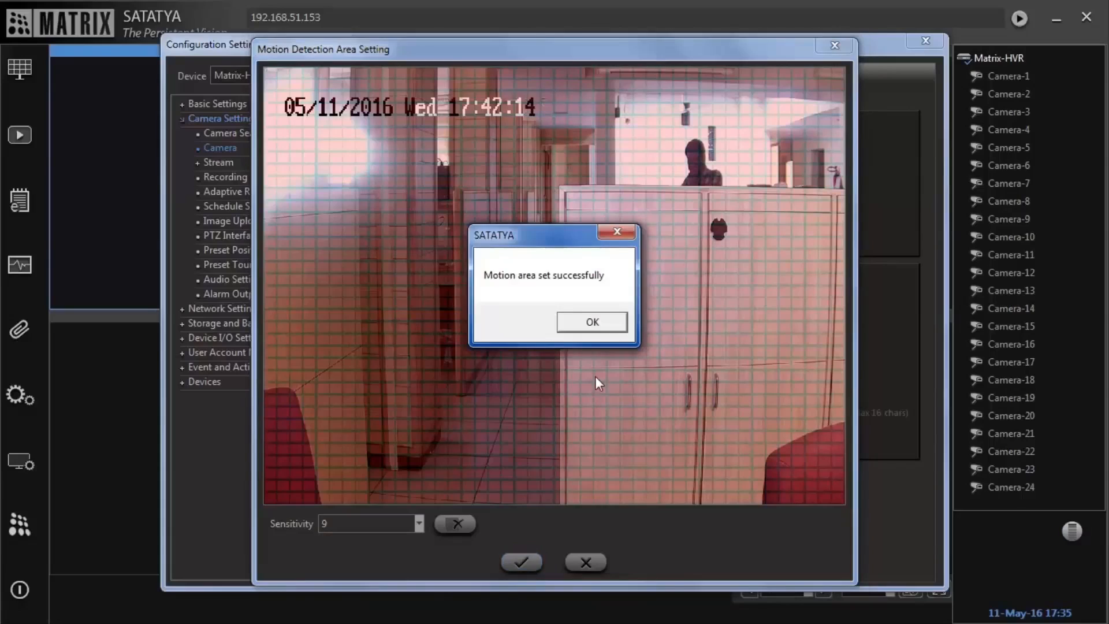
pyautogui.click(592, 322)
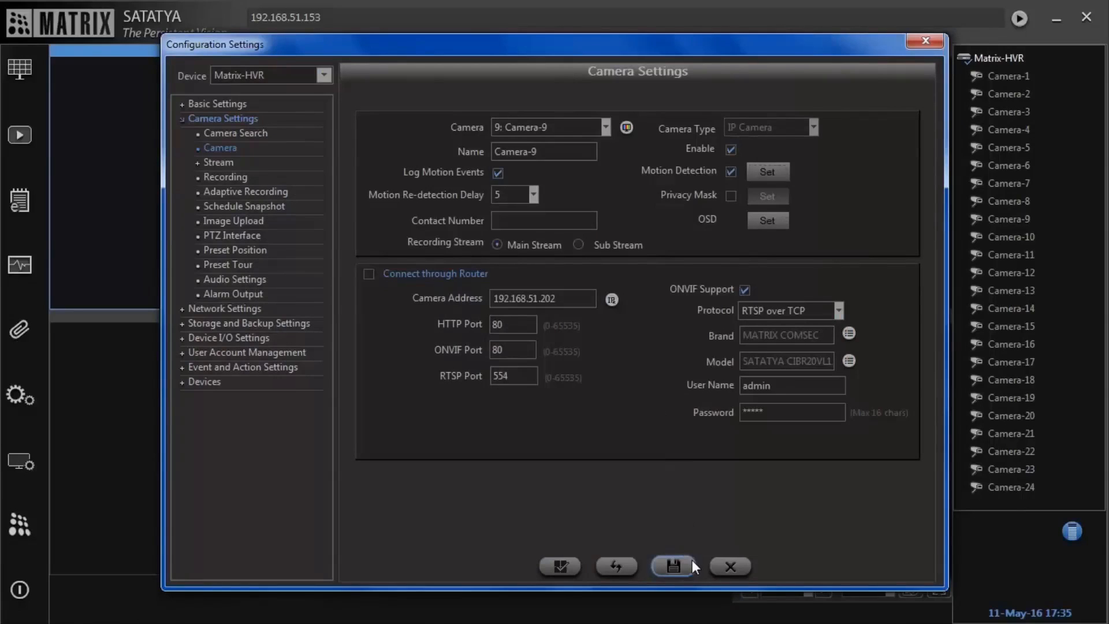
pyautogui.click(673, 566)
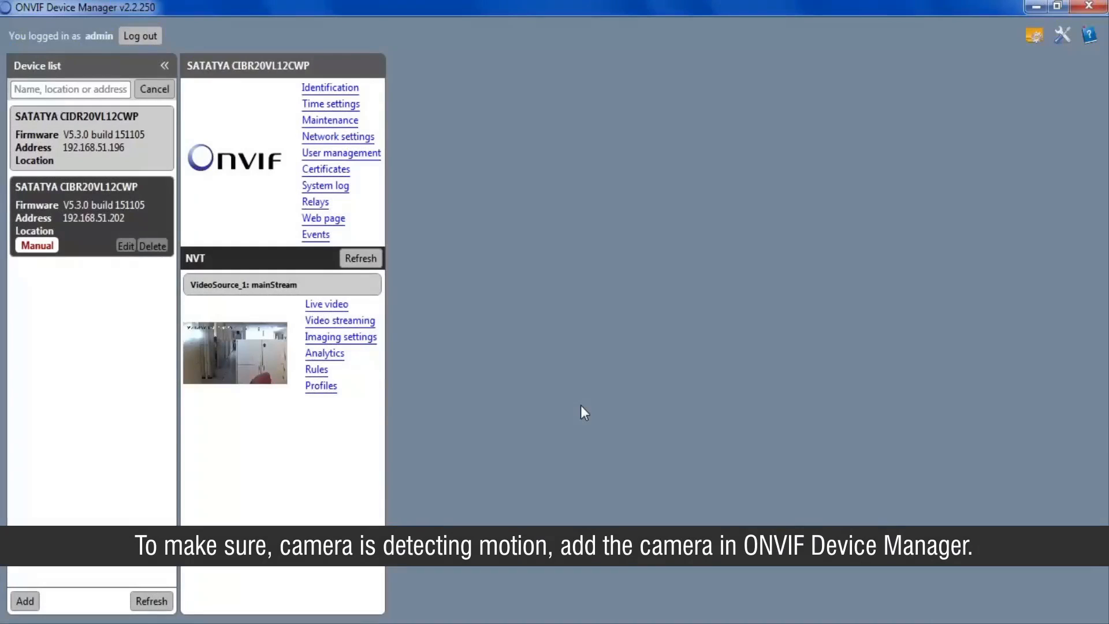
pyautogui.moveTo(325, 245)
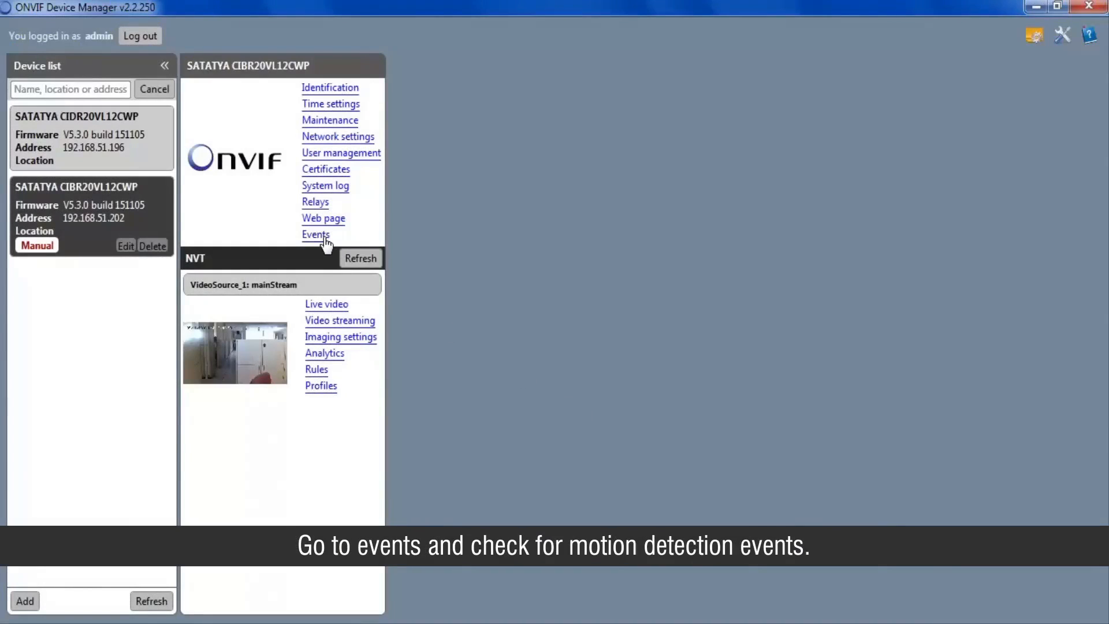
# Step: Show the camera's Events list with the IsMotion state-change entries
pyautogui.click(315, 235)
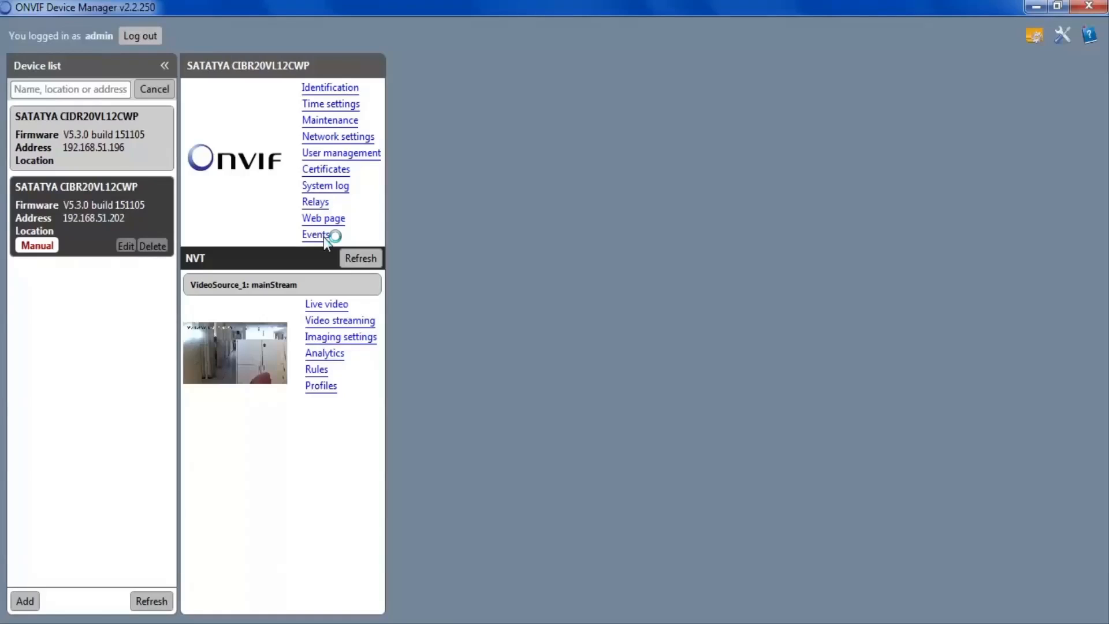
pyautogui.click(316, 235)
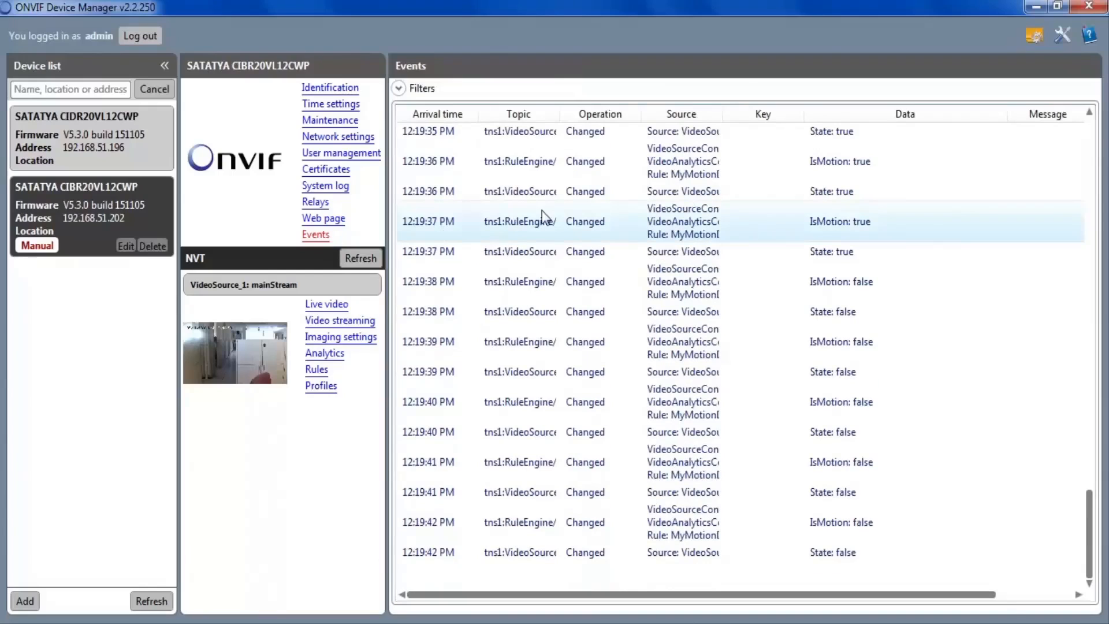
pyautogui.moveTo(573, 215)
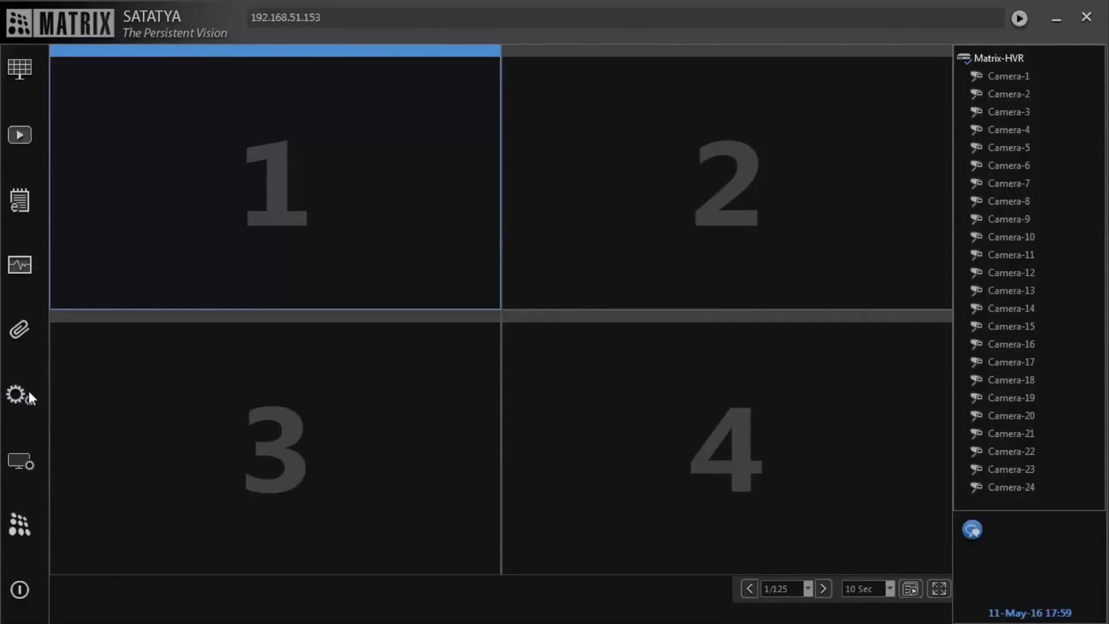
# Step: In Event and Action Settings for Camera-9, keep event type Motion Detection and enable Action Schedule
pyautogui.click(18, 395)
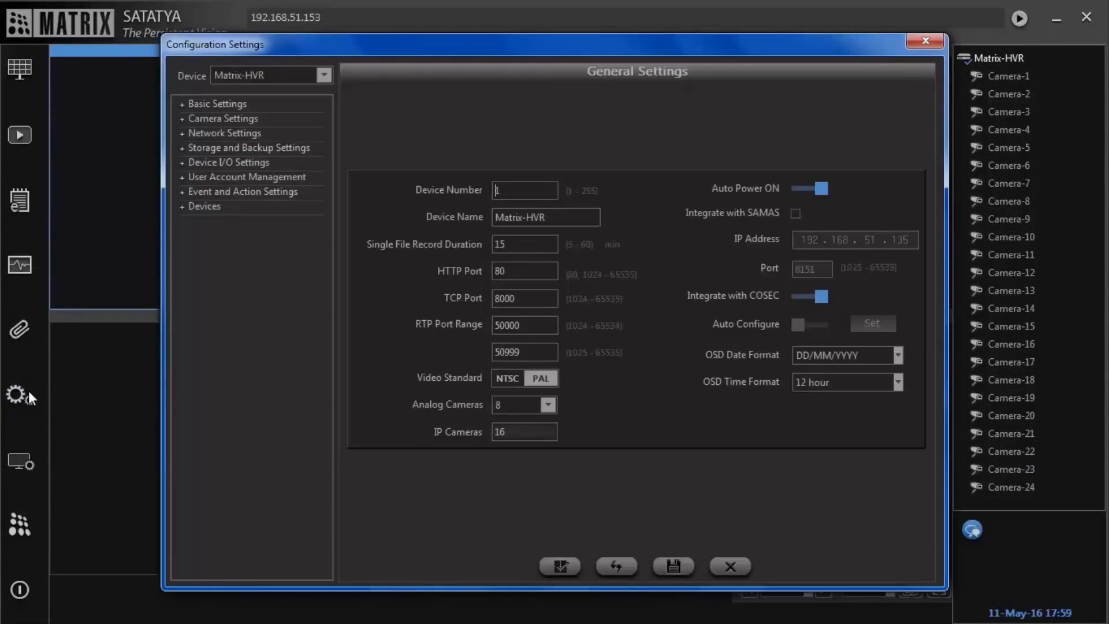
pyautogui.moveTo(266, 196)
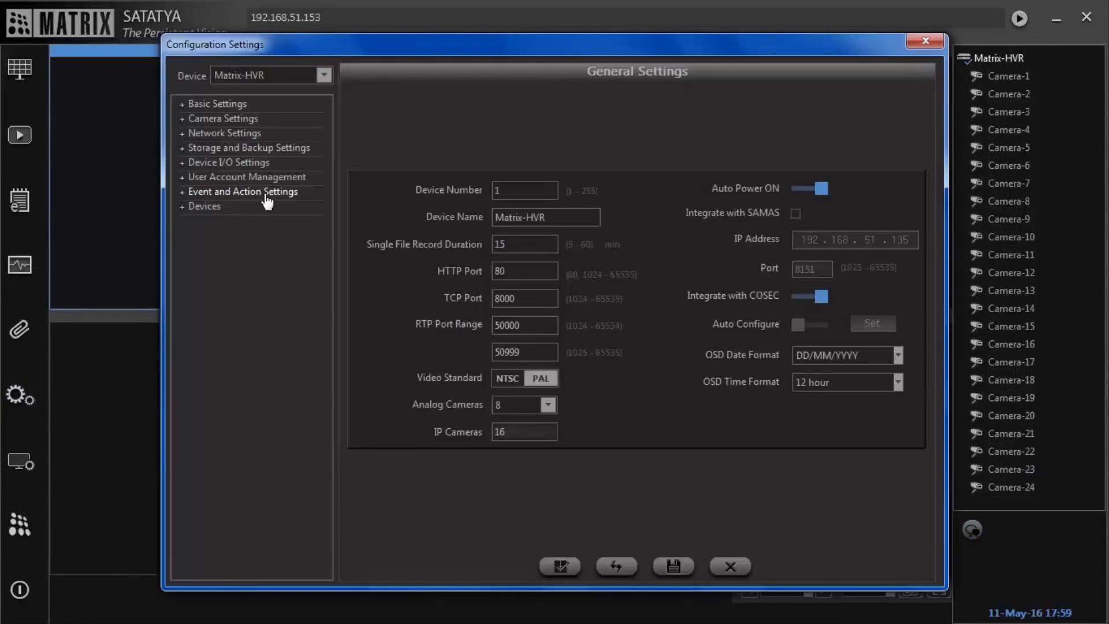
pyautogui.click(241, 192)
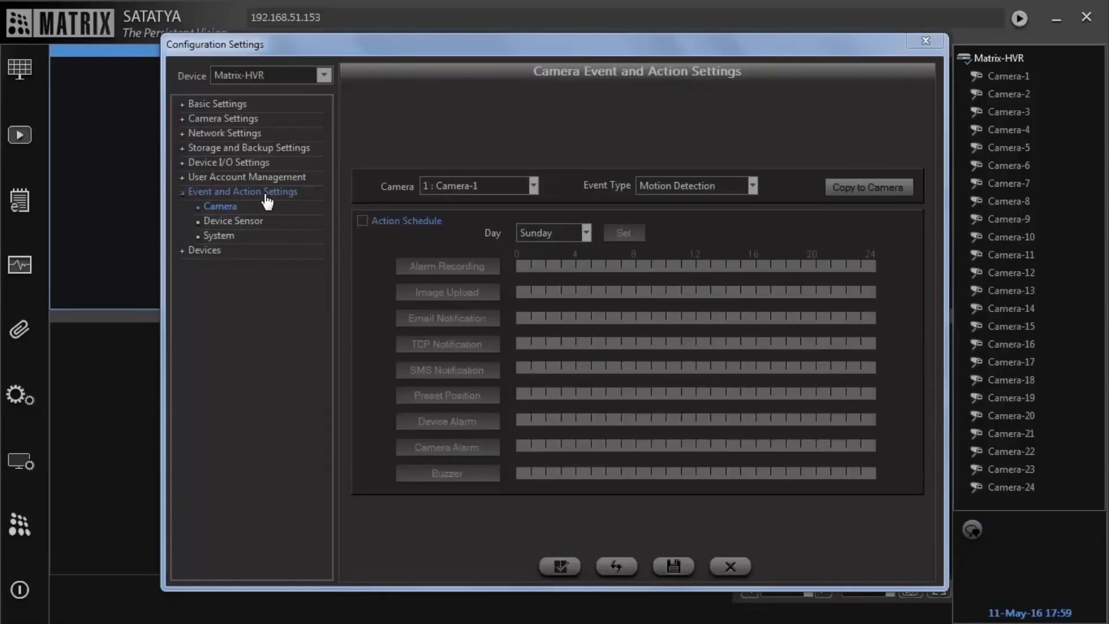
pyautogui.moveTo(380, 196)
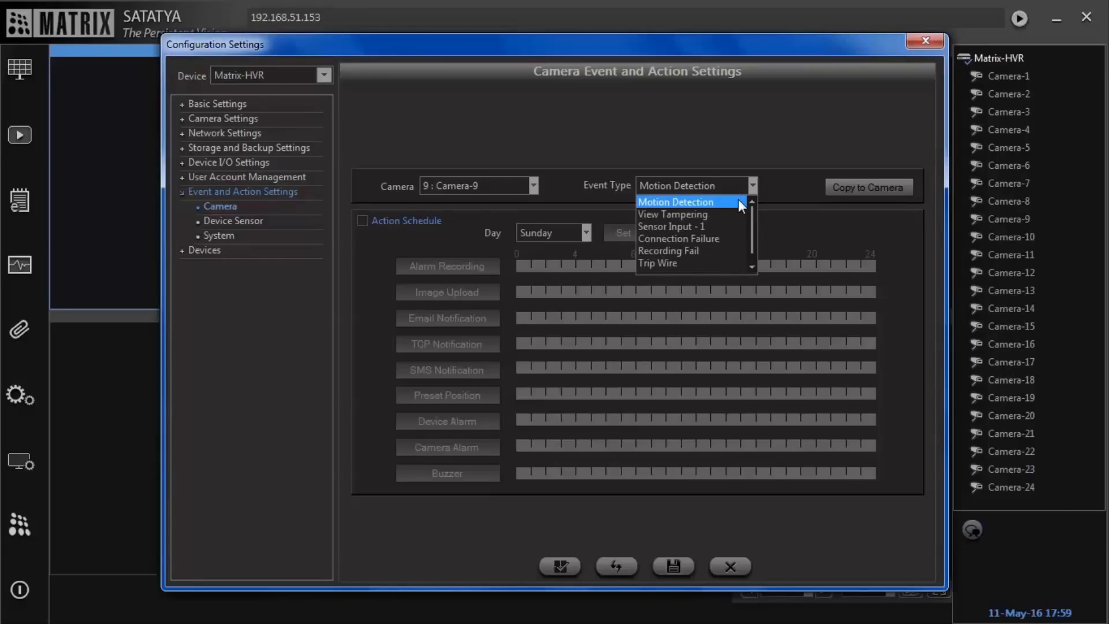
pyautogui.click(676, 201)
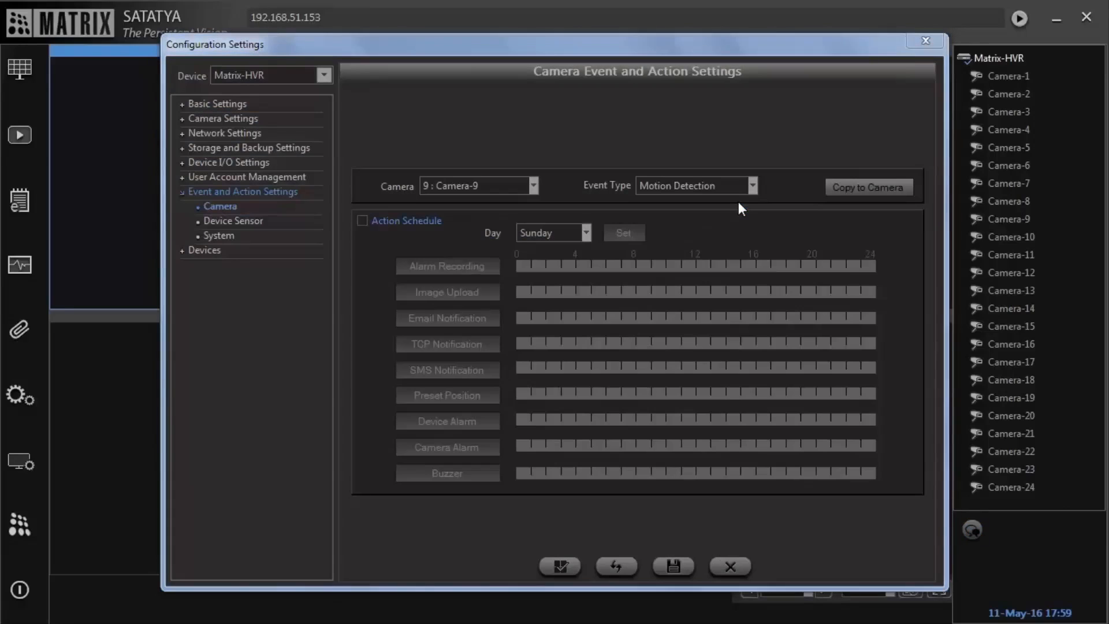
pyautogui.moveTo(481, 208)
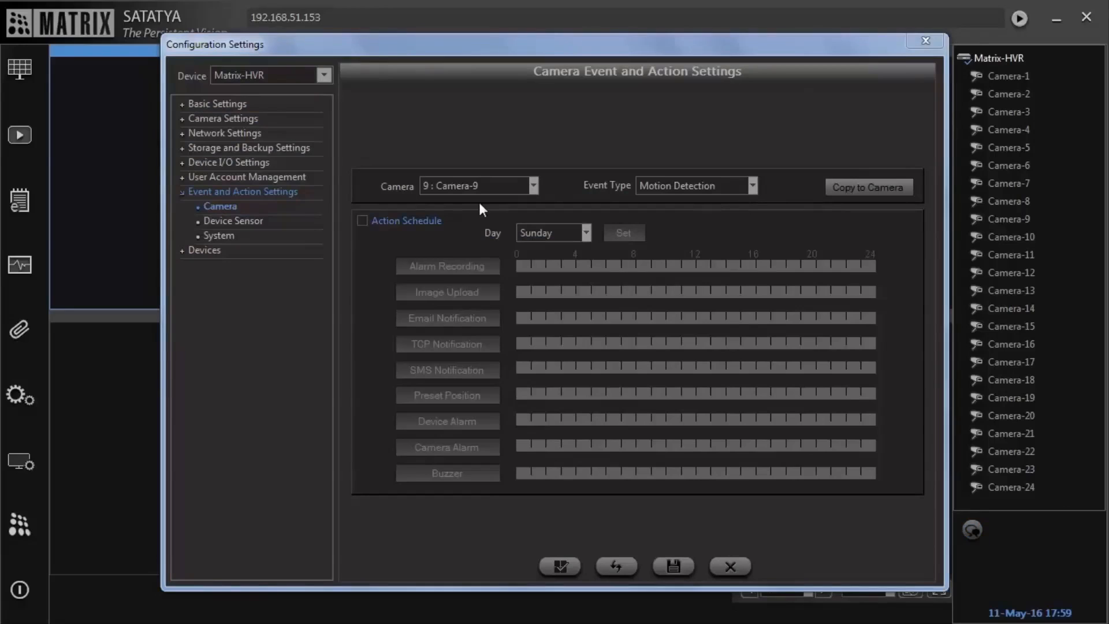
pyautogui.click(361, 220)
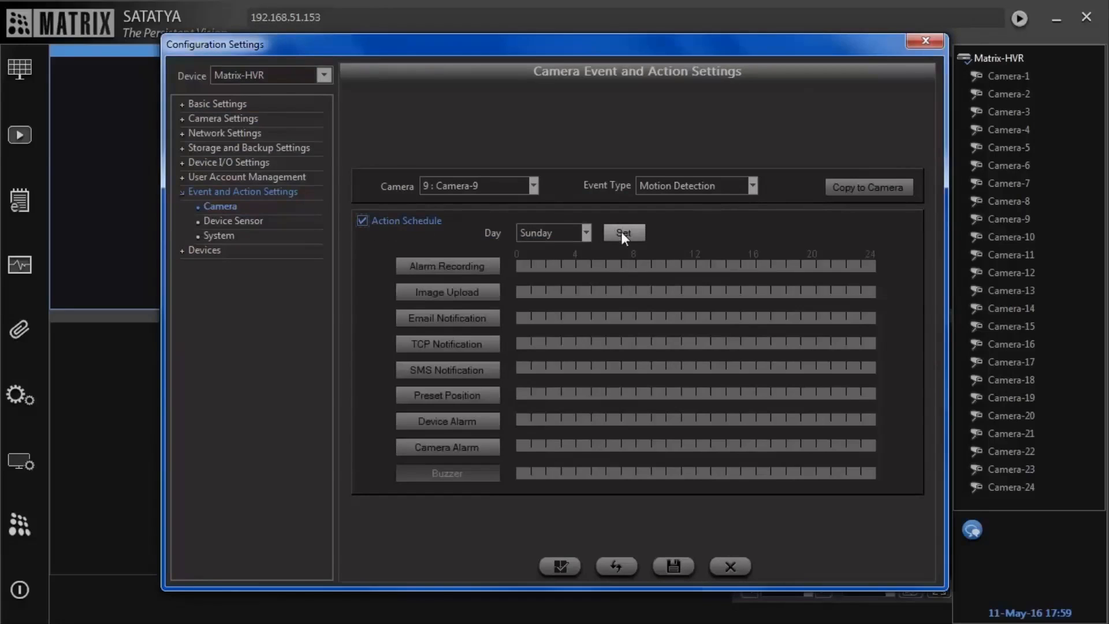
# Step: Schedule entire-day alarm recording on motion and copy the schedule to all days
pyautogui.click(623, 233)
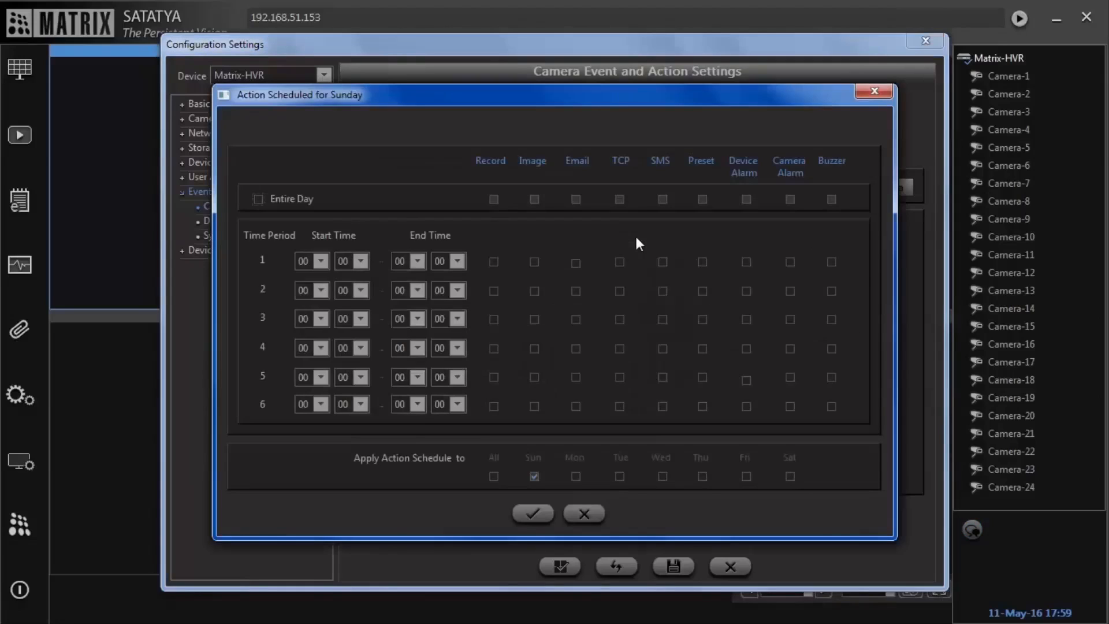
pyautogui.click(259, 199)
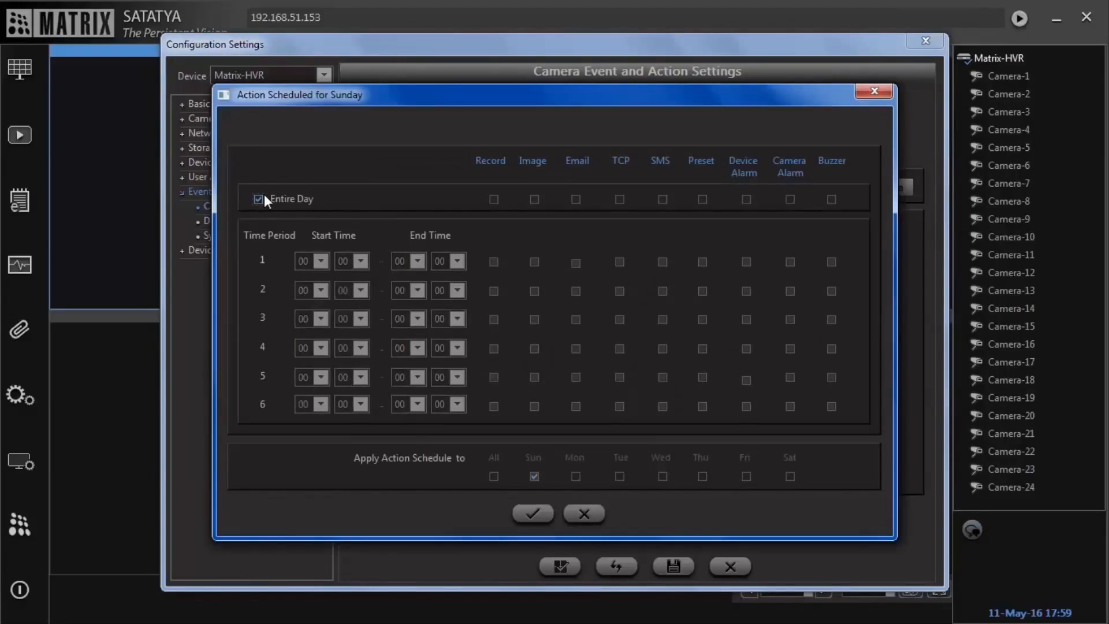
pyautogui.click(493, 198)
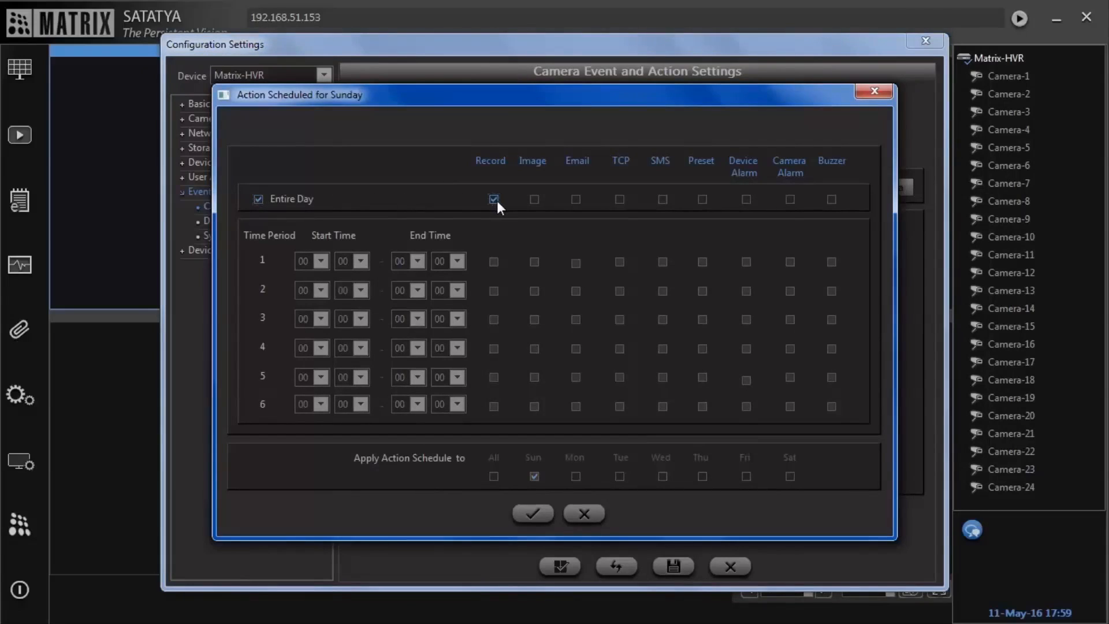
pyautogui.click(492, 476)
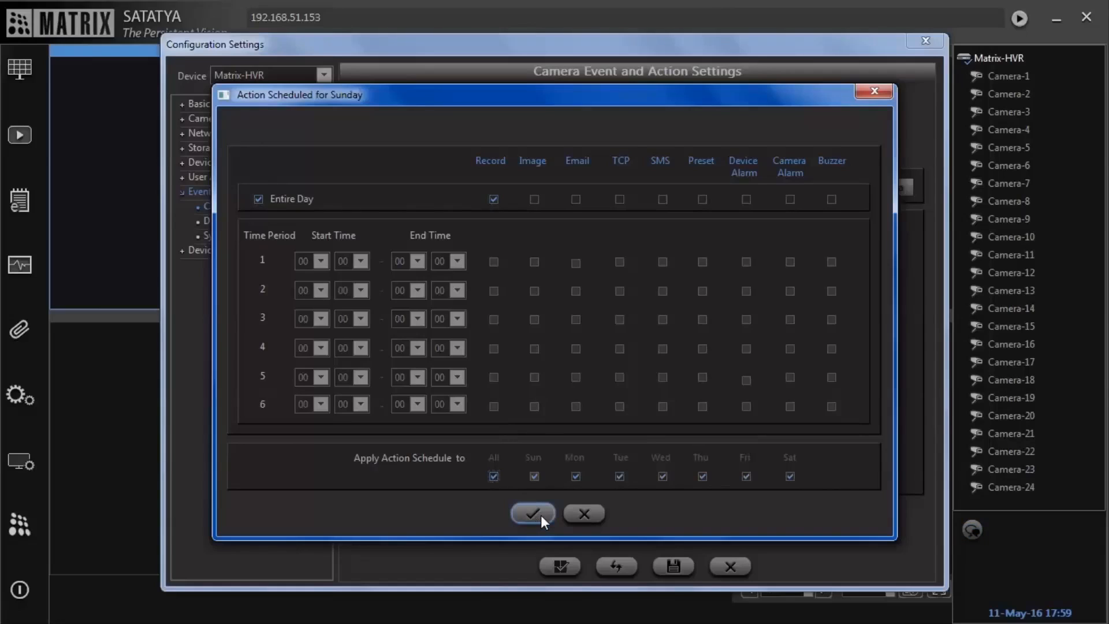
pyautogui.click(534, 513)
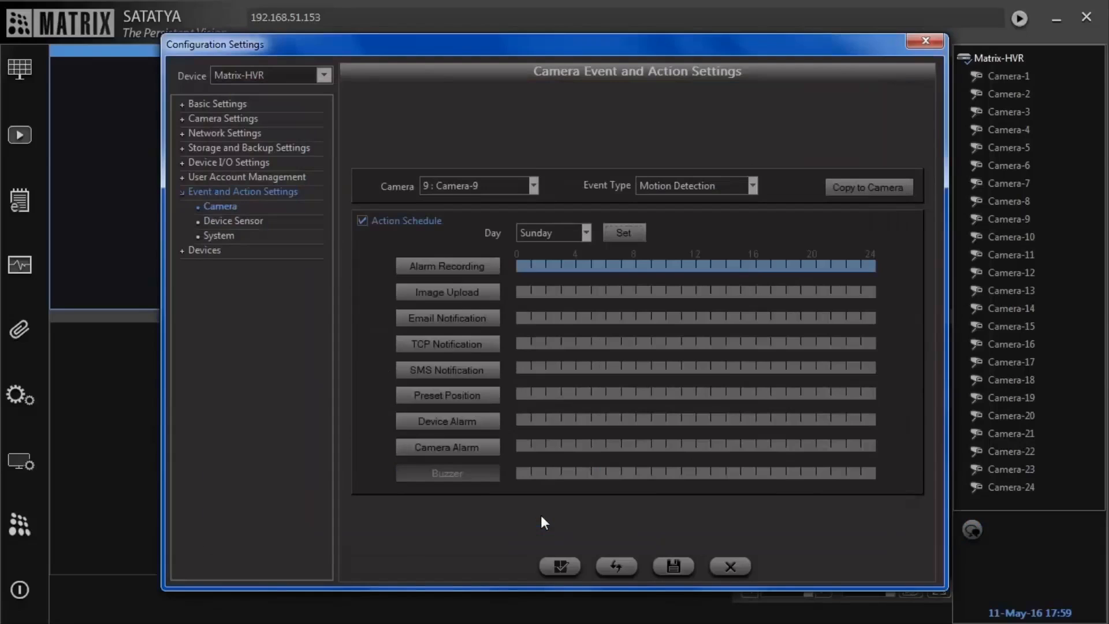
pyautogui.moveTo(538, 497)
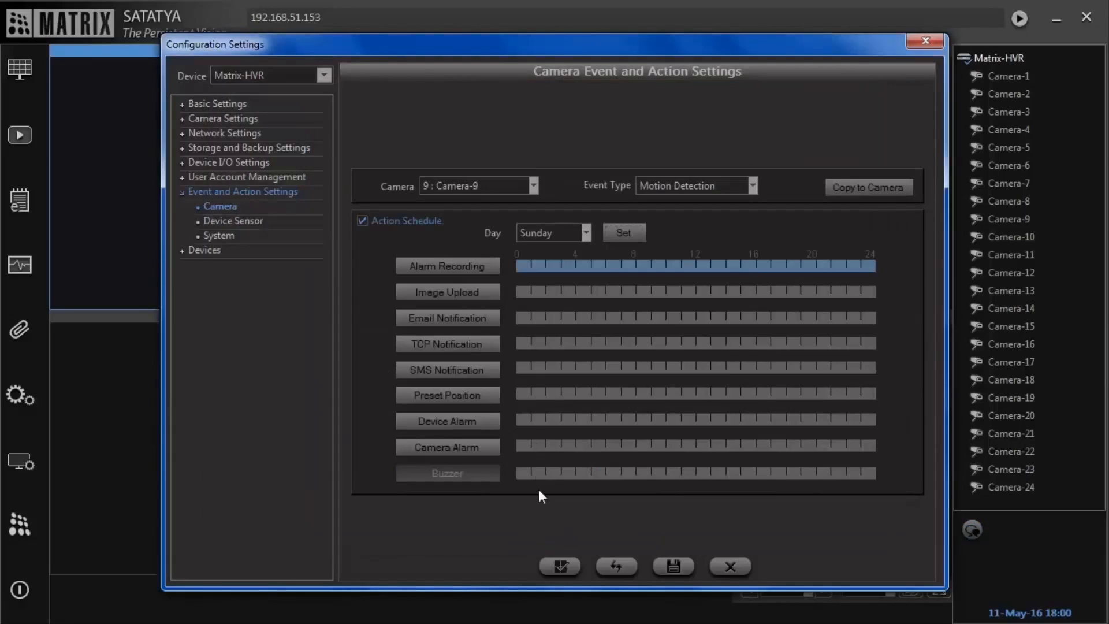
# Step: Select 9 : Camera-9 as the alarm recording target and save the event settings
pyautogui.click(447, 265)
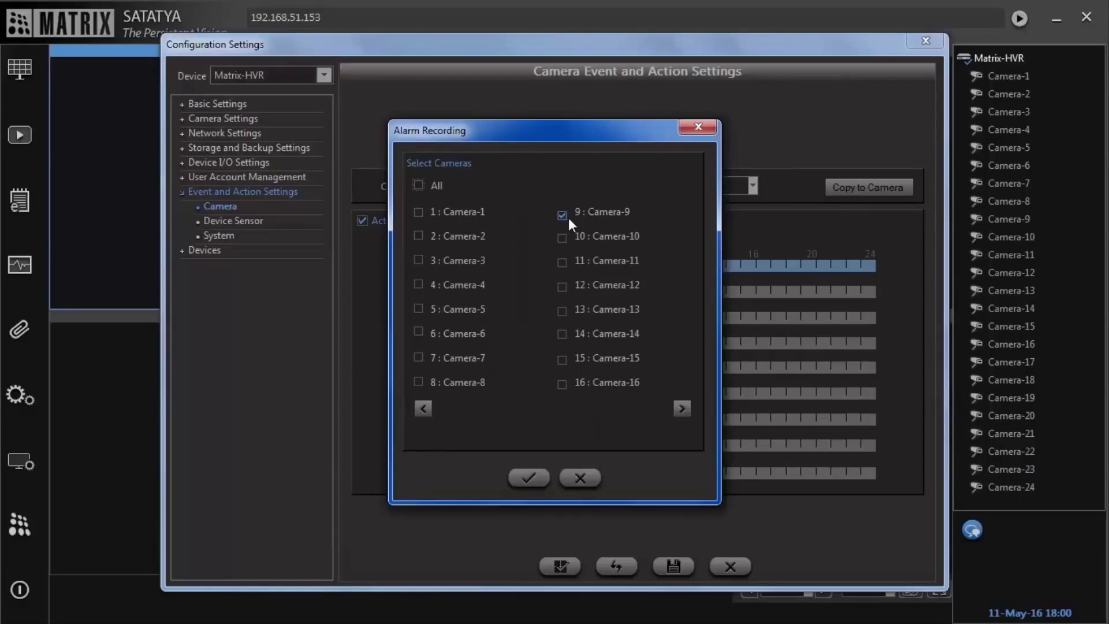
pyautogui.click(529, 478)
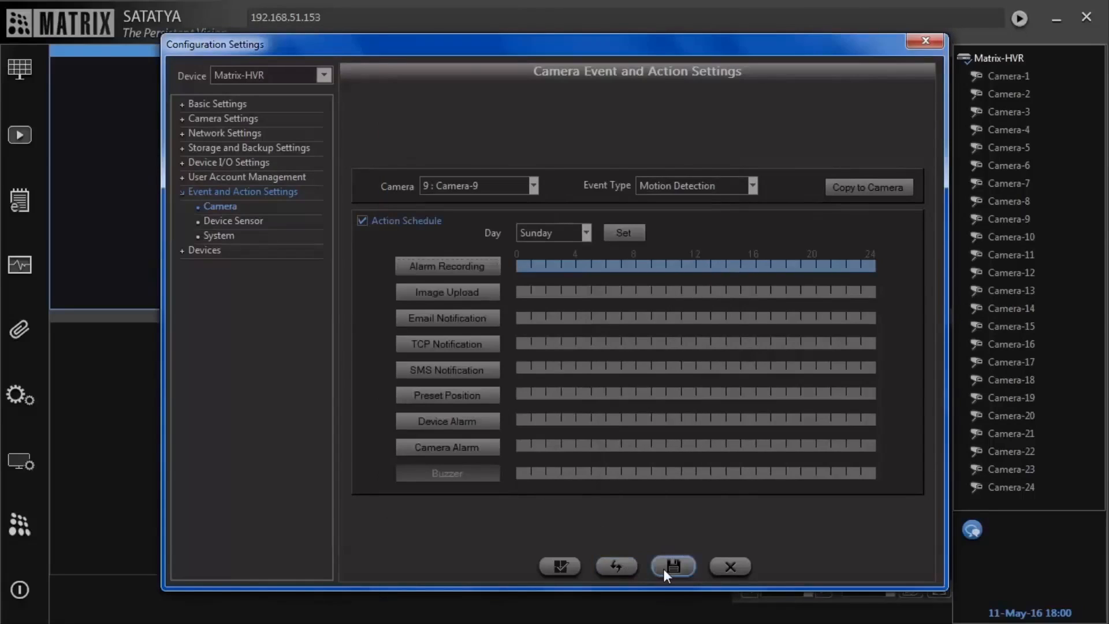
pyautogui.click(672, 566)
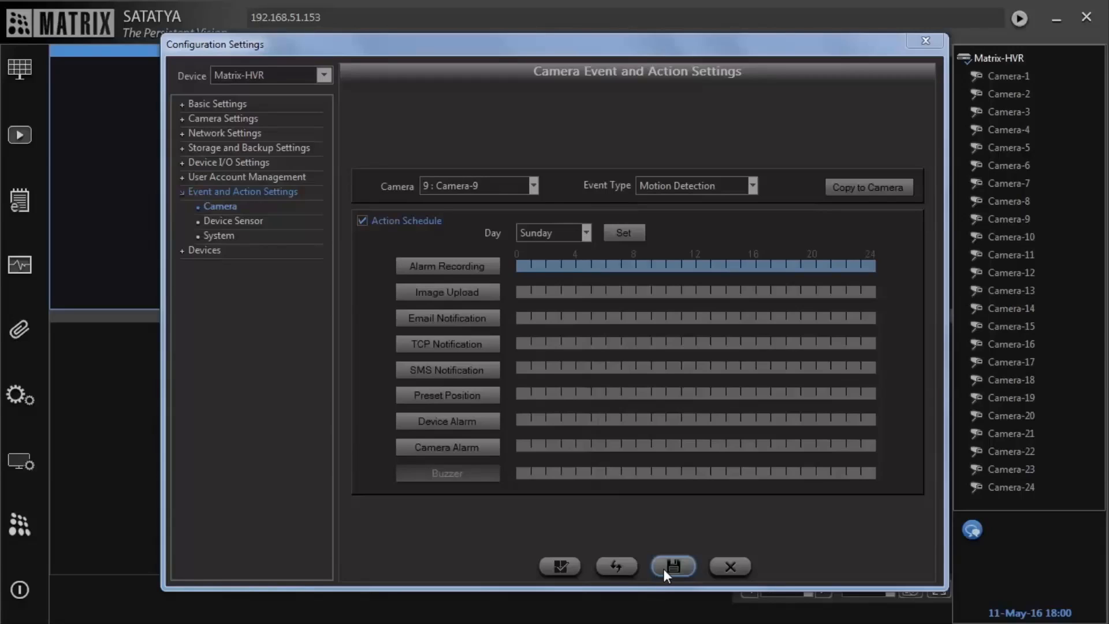
pyautogui.click(674, 566)
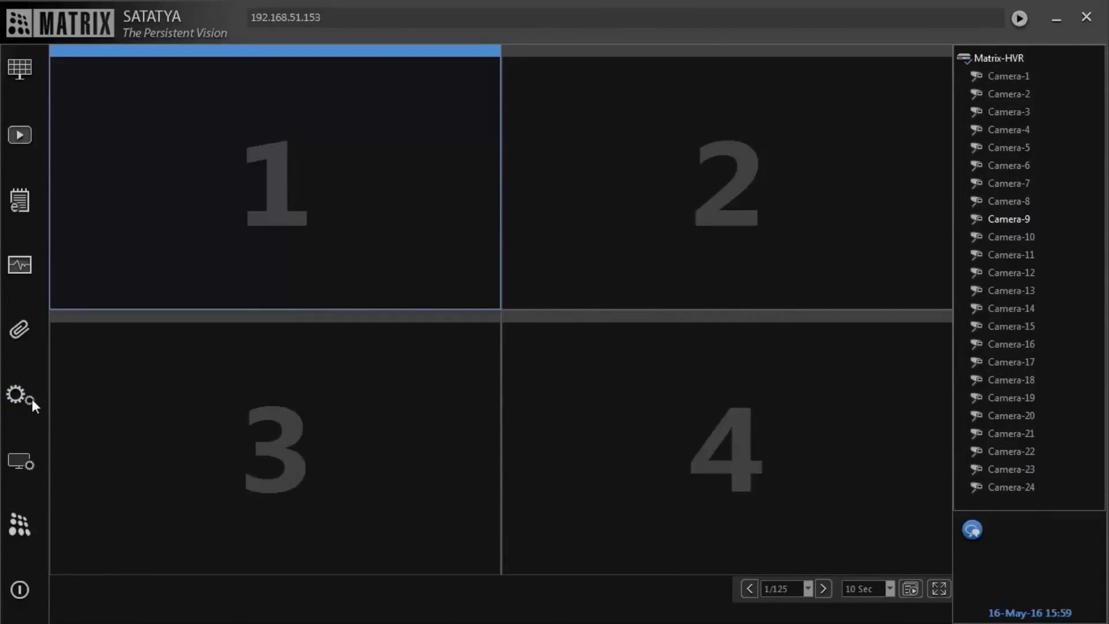
# Step: In Camera Settings > Recording, select 9 : Camera-9 and enable Scheduled Recording
pyautogui.click(17, 395)
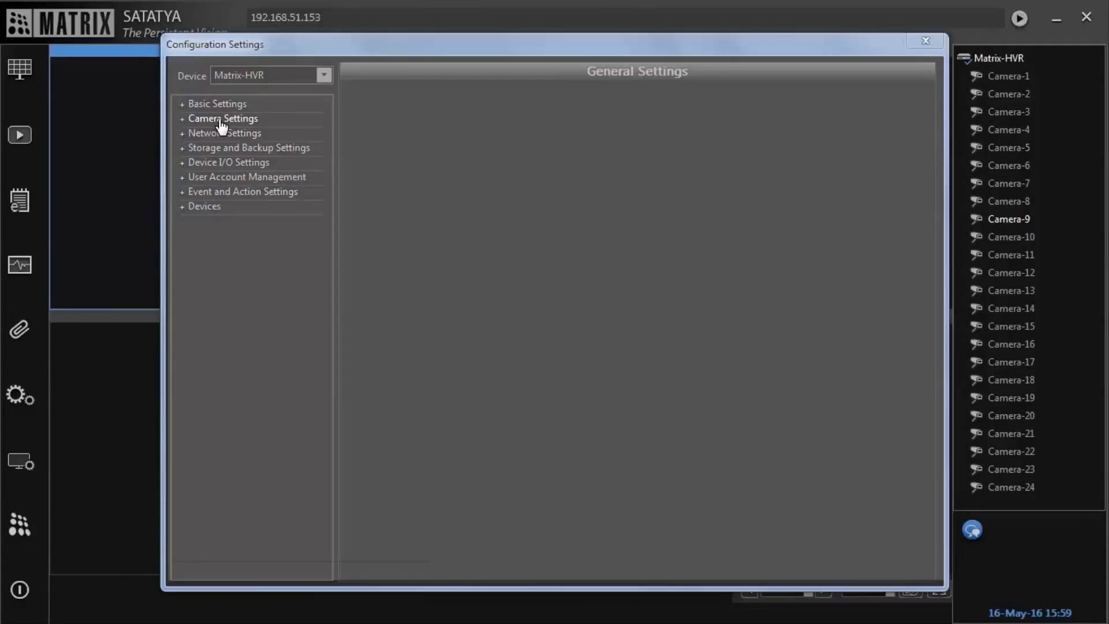
pyautogui.click(221, 118)
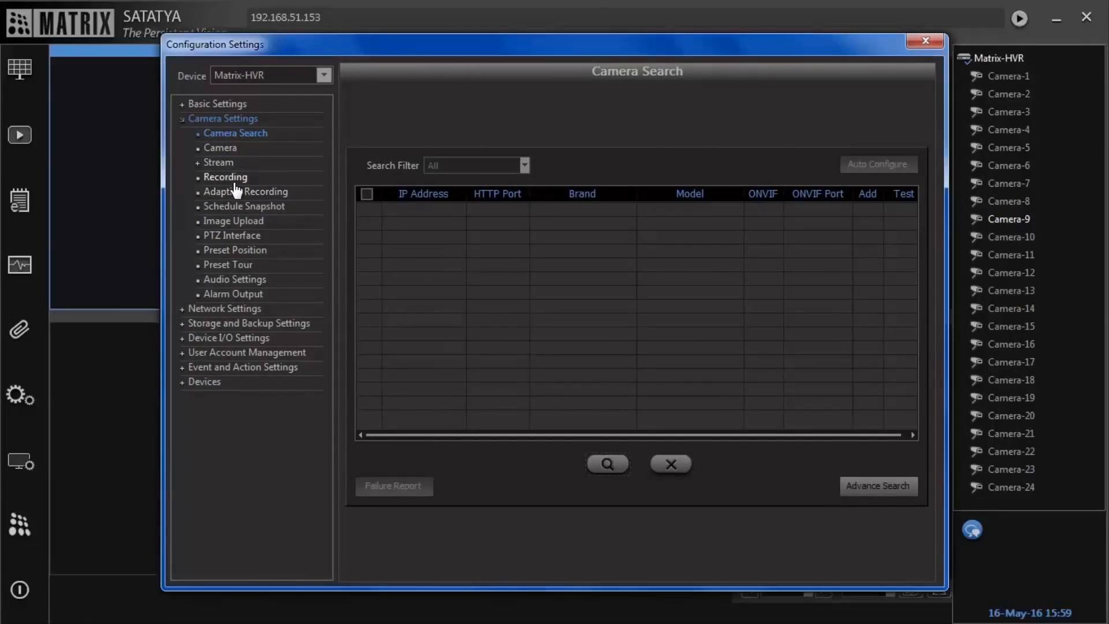
pyautogui.click(225, 176)
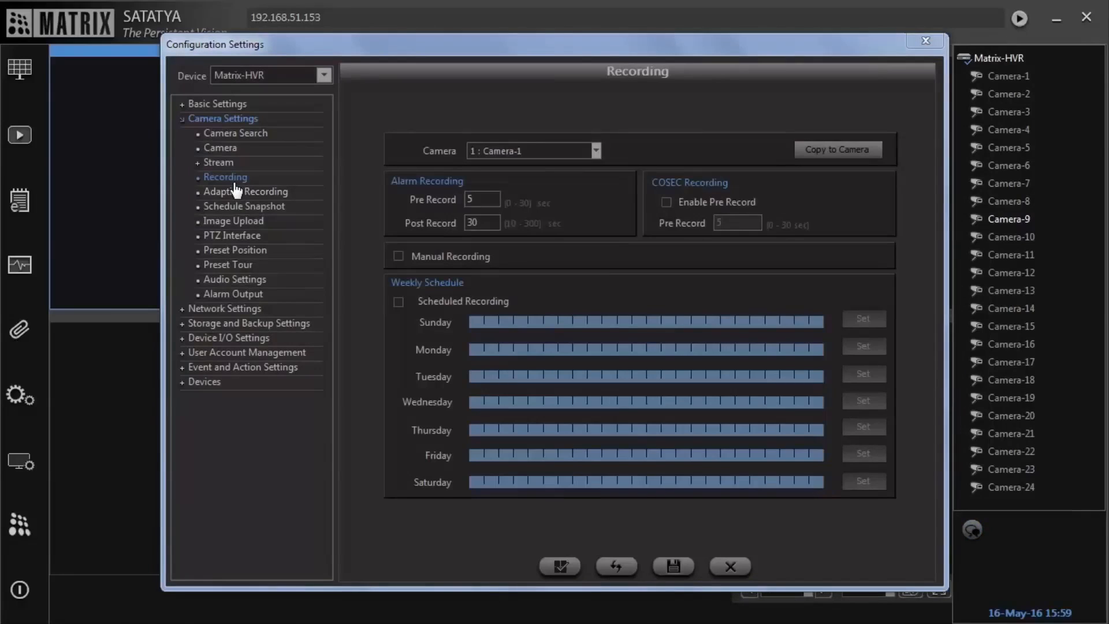
pyautogui.click(595, 151)
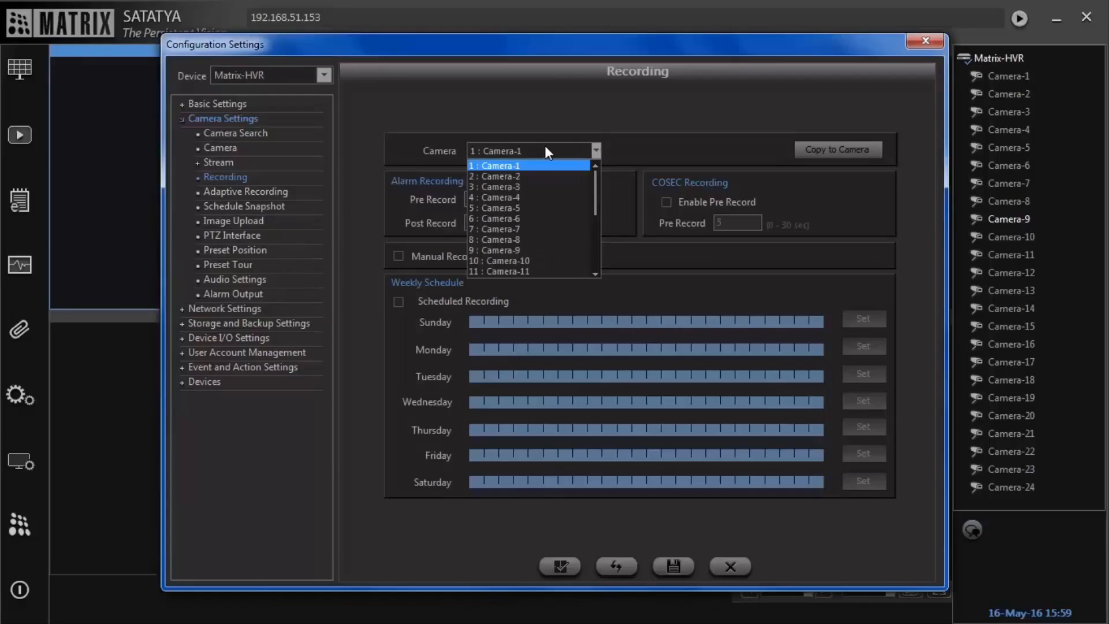
pyautogui.moveTo(548, 249)
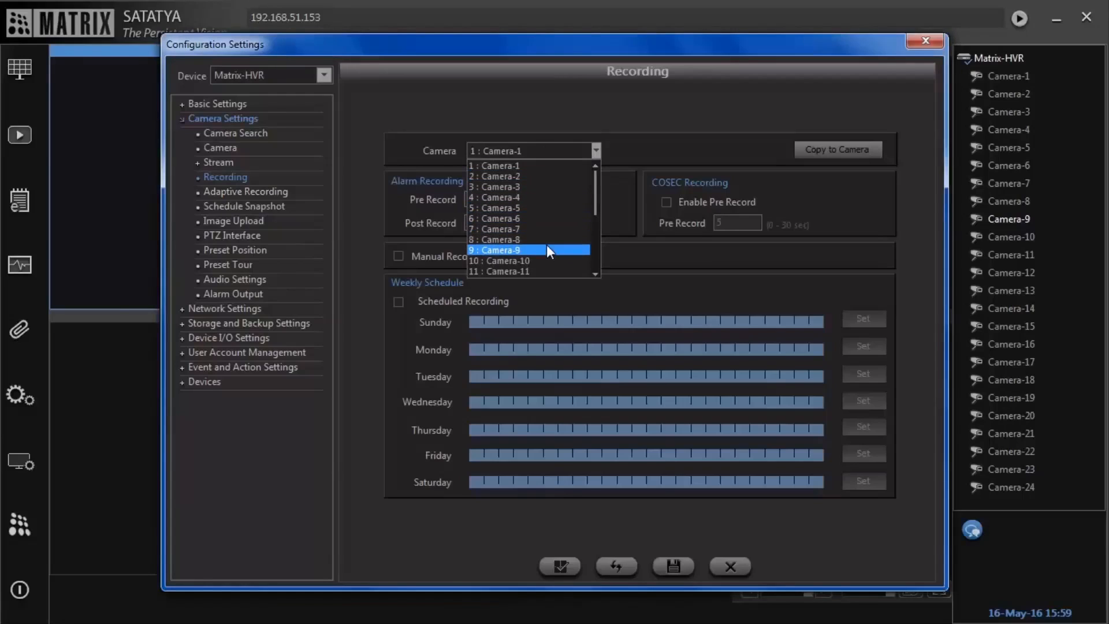
pyautogui.click(496, 250)
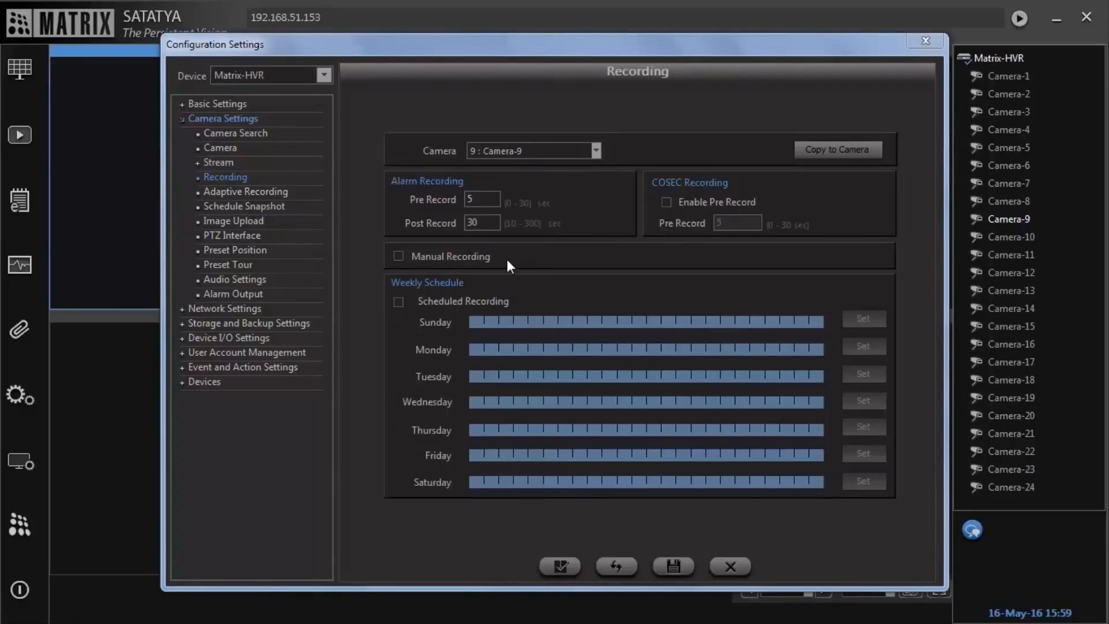
pyautogui.click(397, 302)
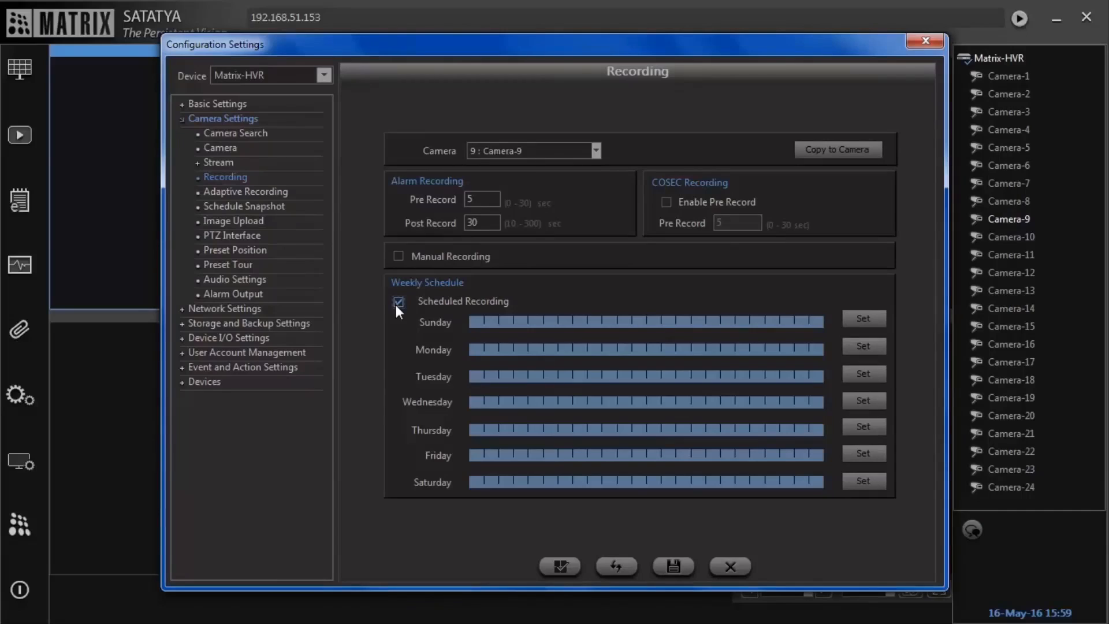
pyautogui.moveTo(409, 330)
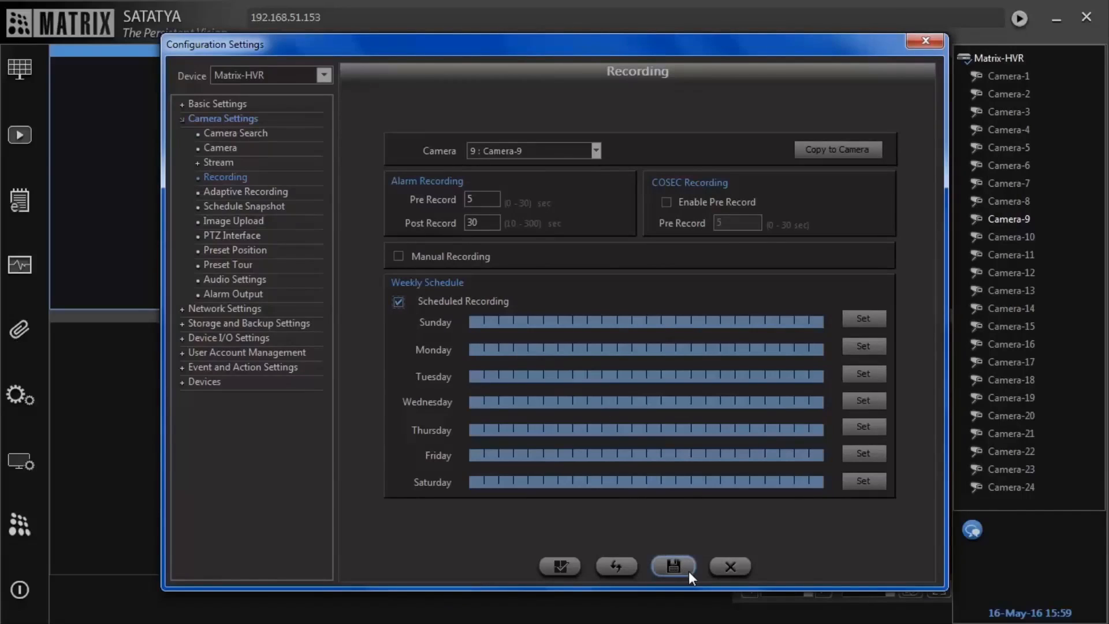
# Step: Save the recording settings, answering Yes to the recording-pause warning
pyautogui.click(672, 565)
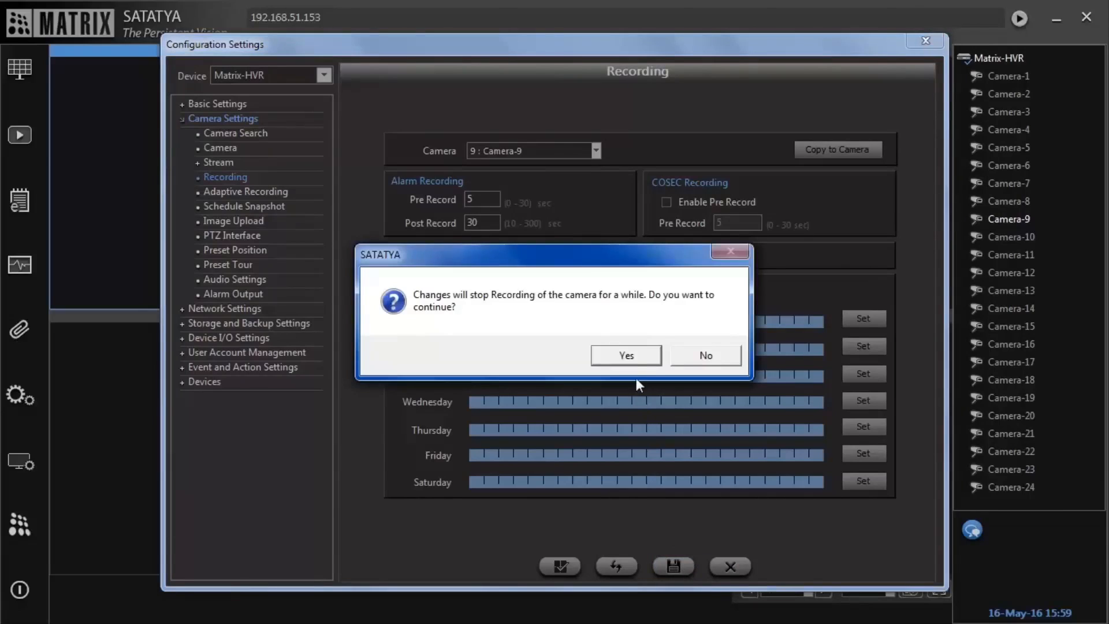
pyautogui.click(626, 356)
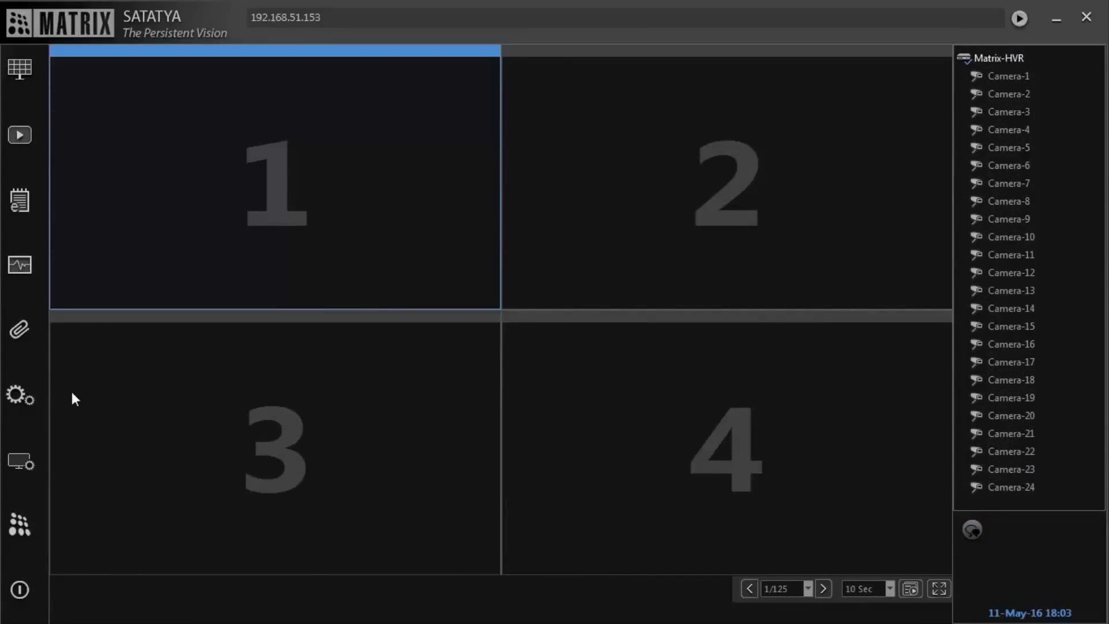
# Step: In Camera Settings > Adaptive Recording, select 9 : Camera-9 and enable Adaptive Recording
pyautogui.click(18, 395)
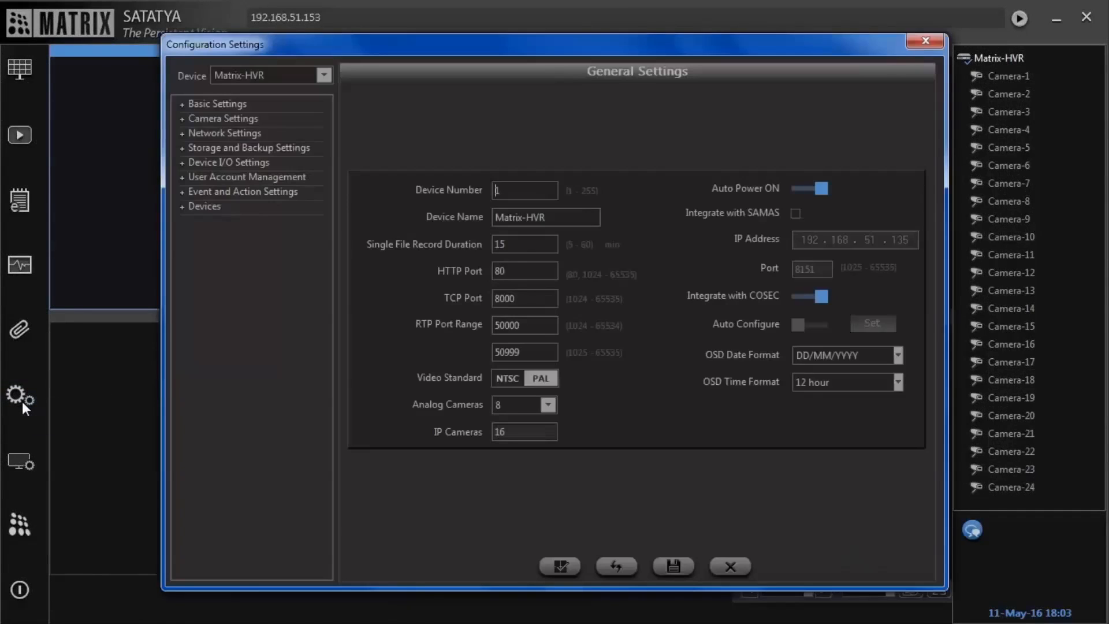
pyautogui.moveTo(214, 150)
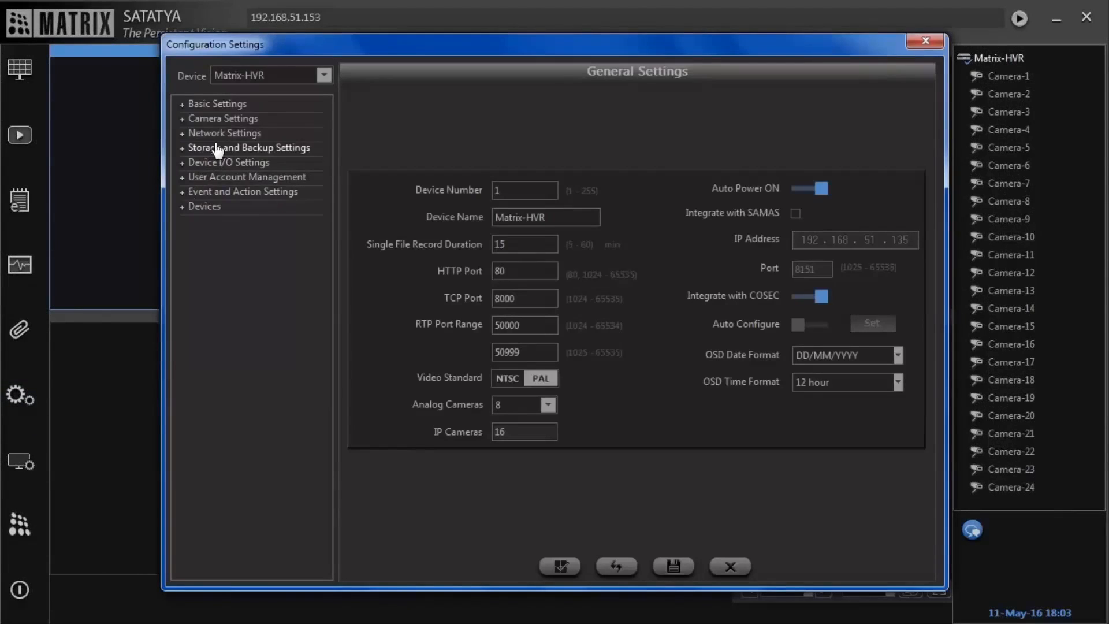
pyautogui.click(222, 117)
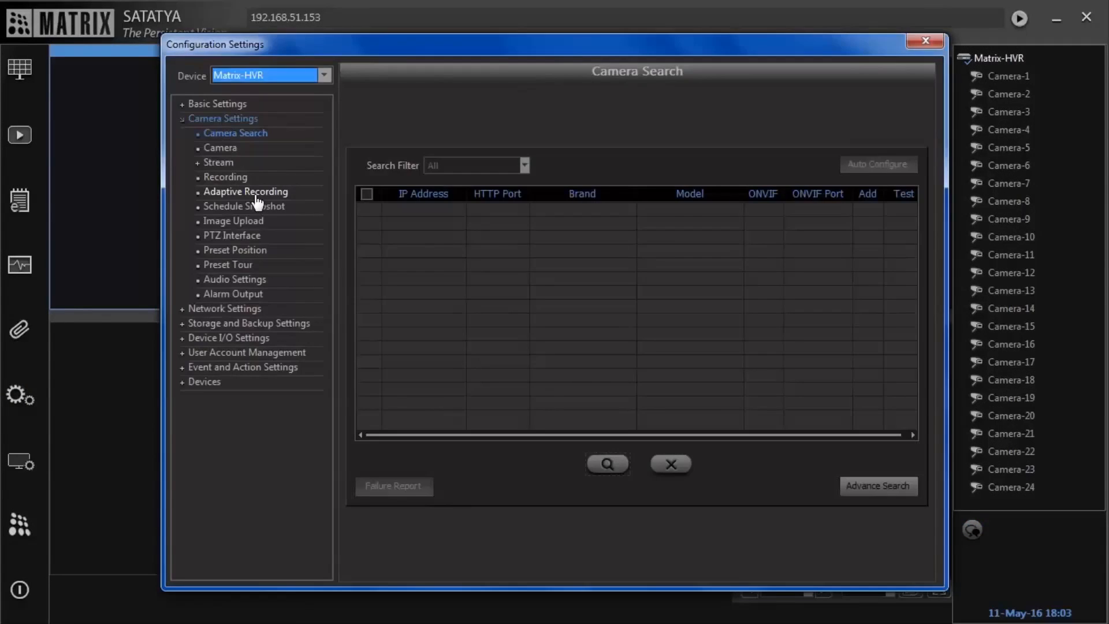
pyautogui.click(245, 191)
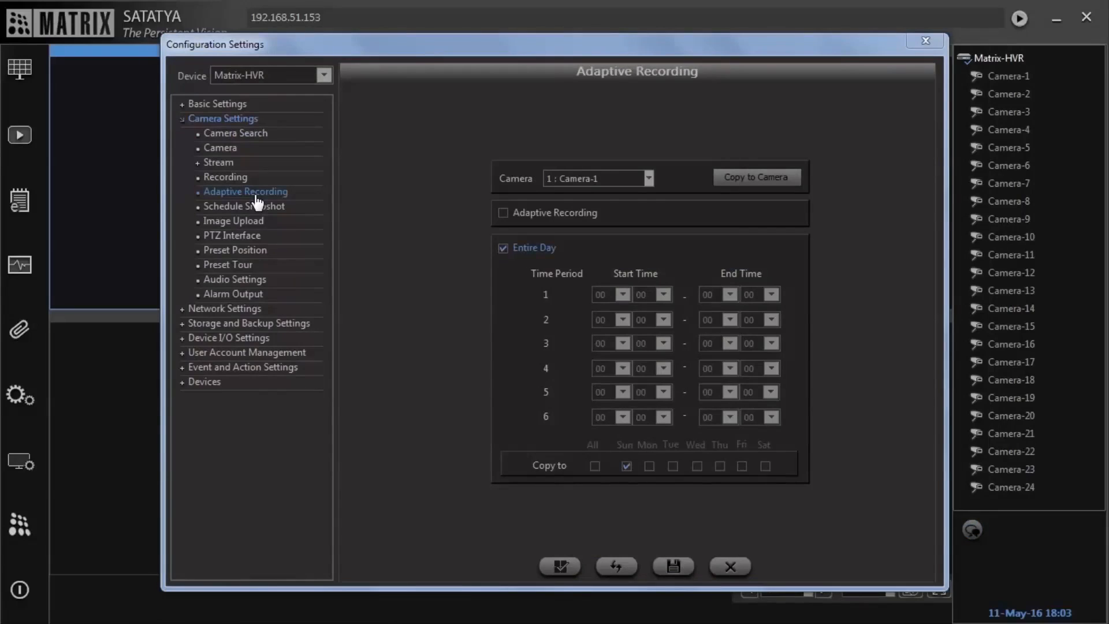
pyautogui.click(652, 178)
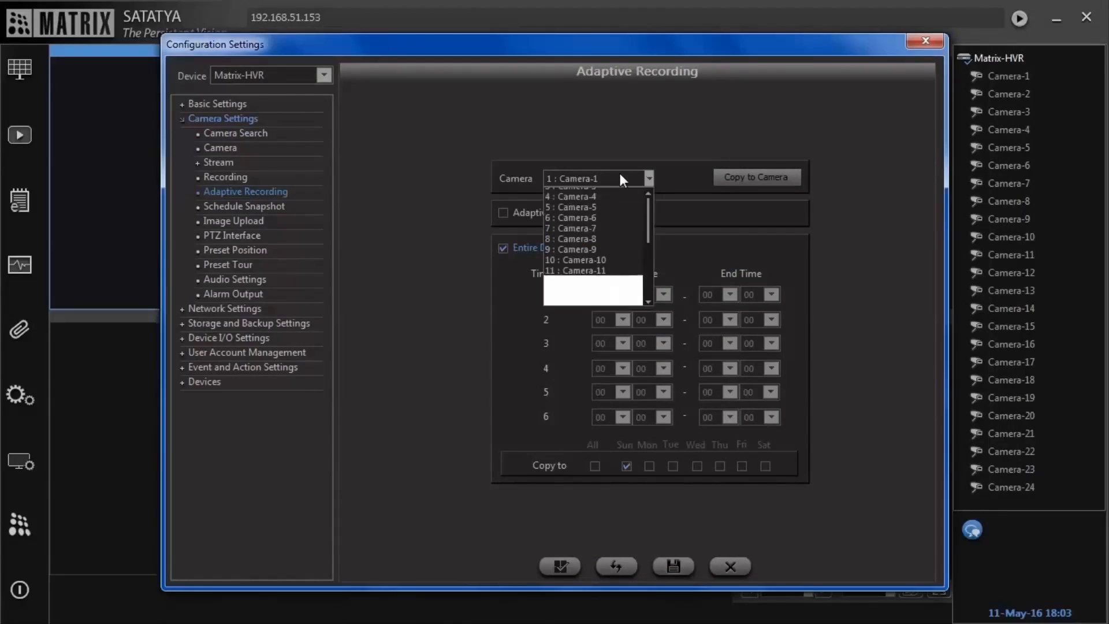
pyautogui.moveTo(607, 281)
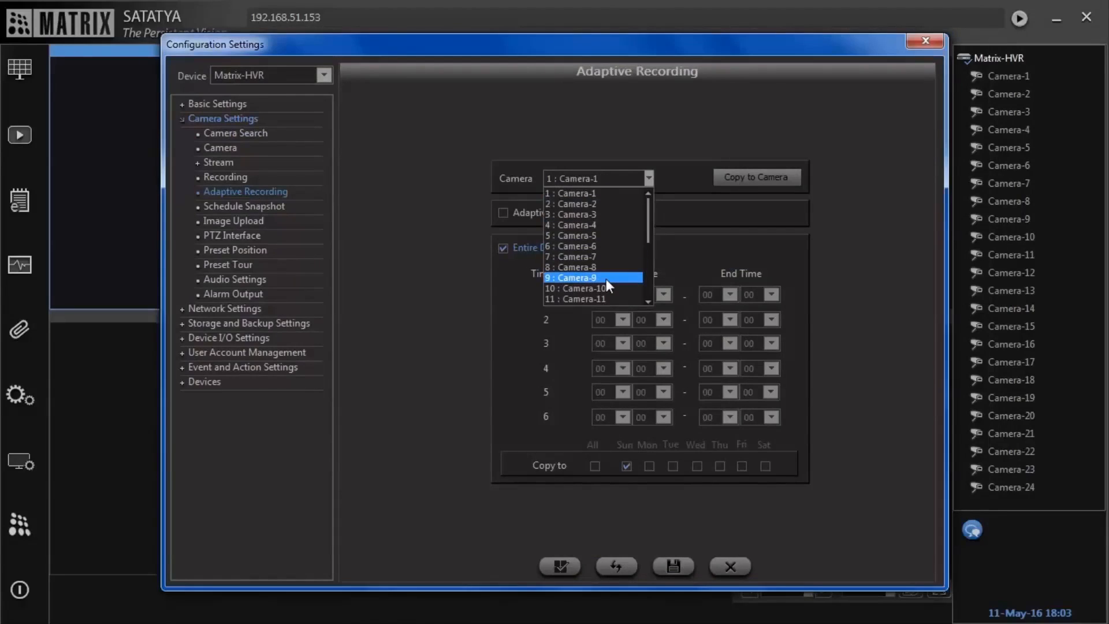
pyautogui.click(574, 278)
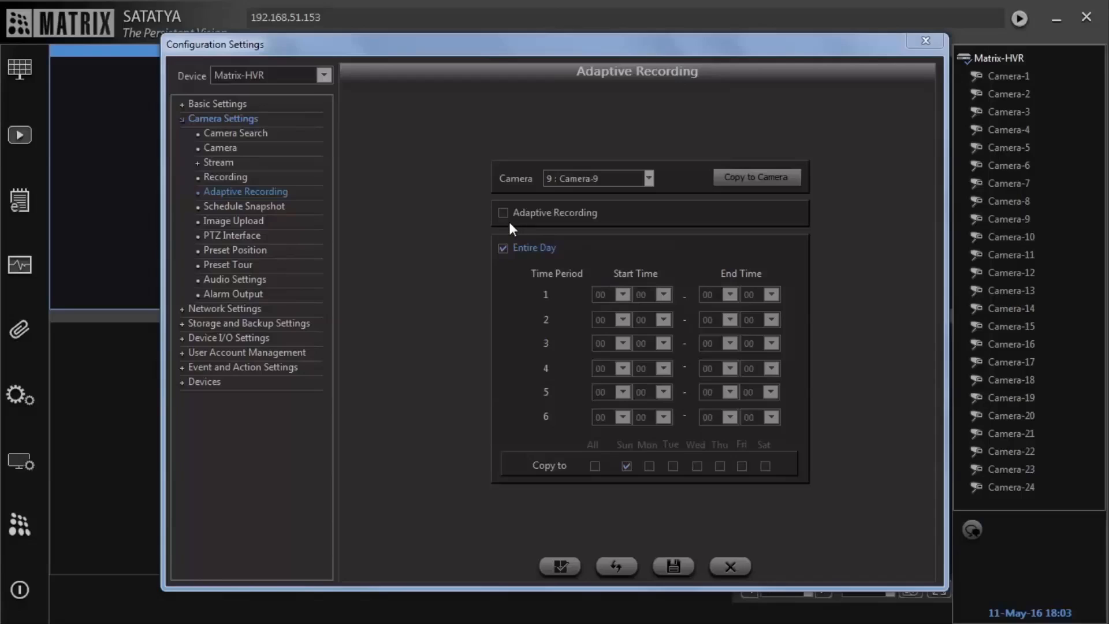
pyautogui.click(502, 213)
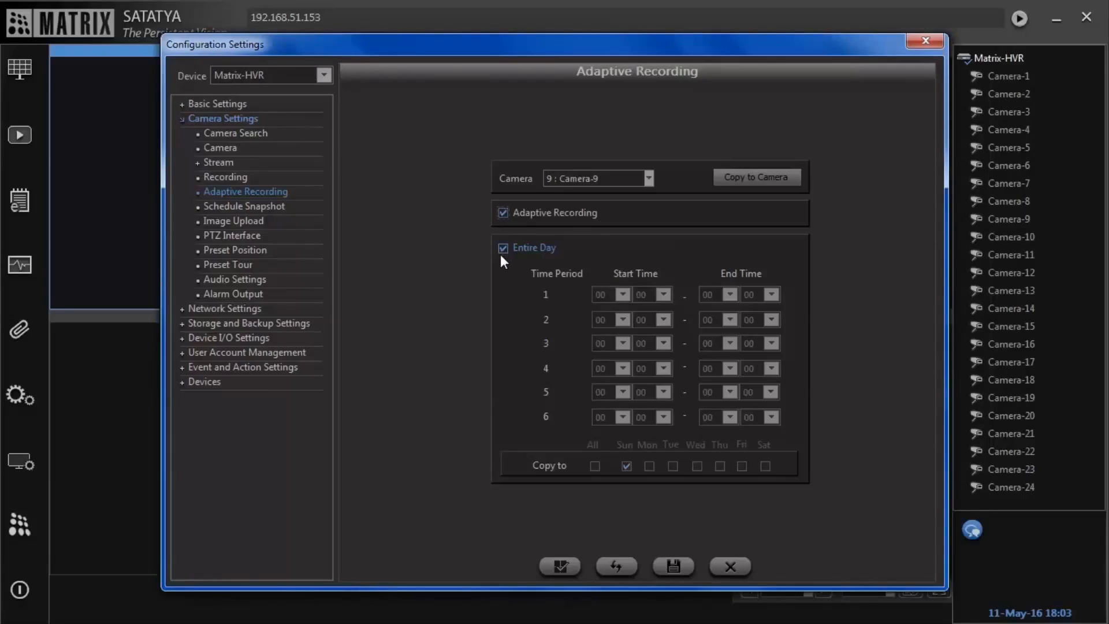
# Step: Copy the entire-day schedule to All days, save, and acknowledge the success notice
pyautogui.click(595, 465)
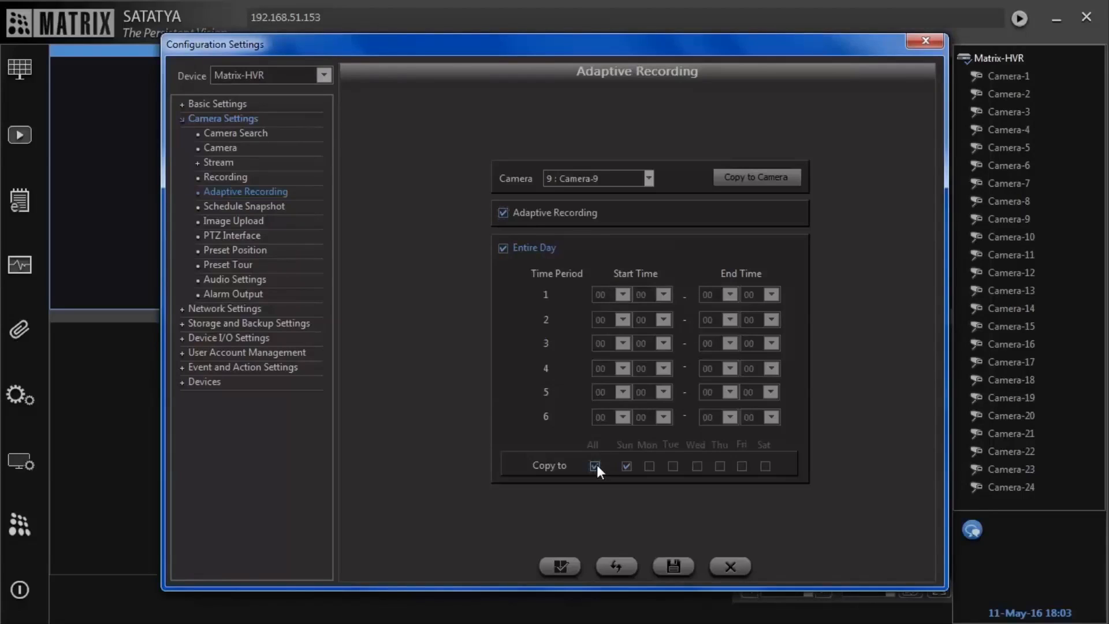
pyautogui.click(594, 465)
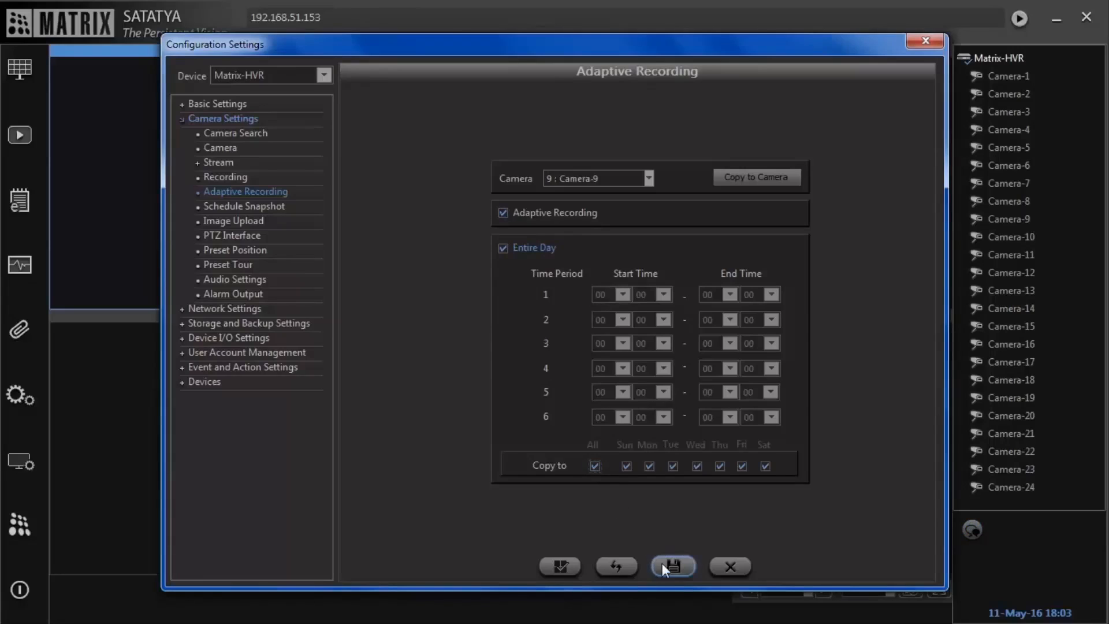
pyautogui.click(672, 565)
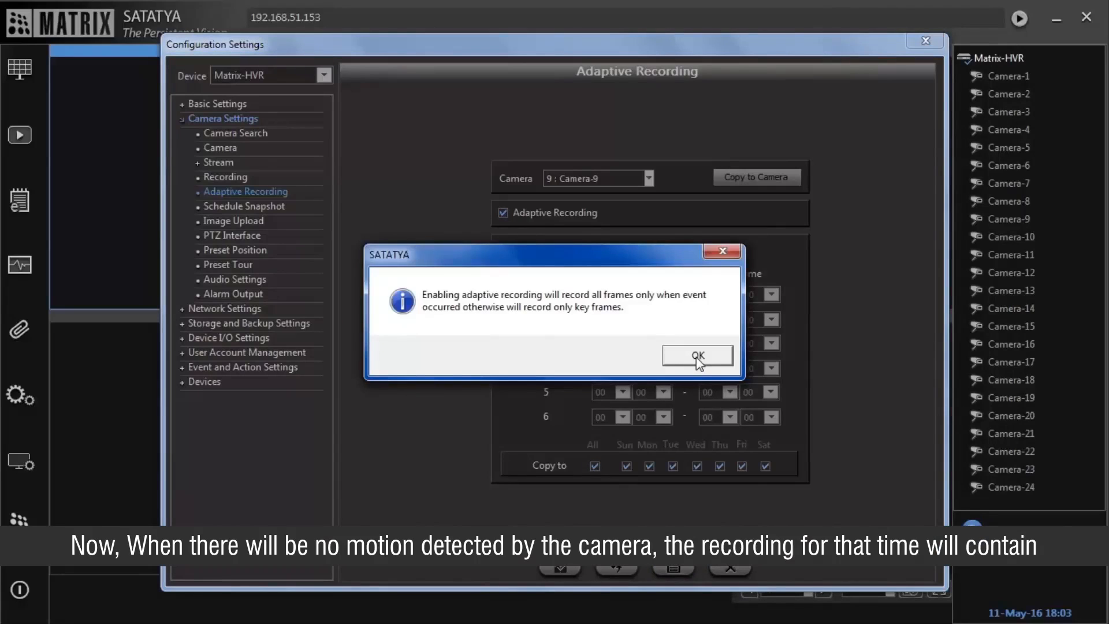
pyautogui.click(698, 356)
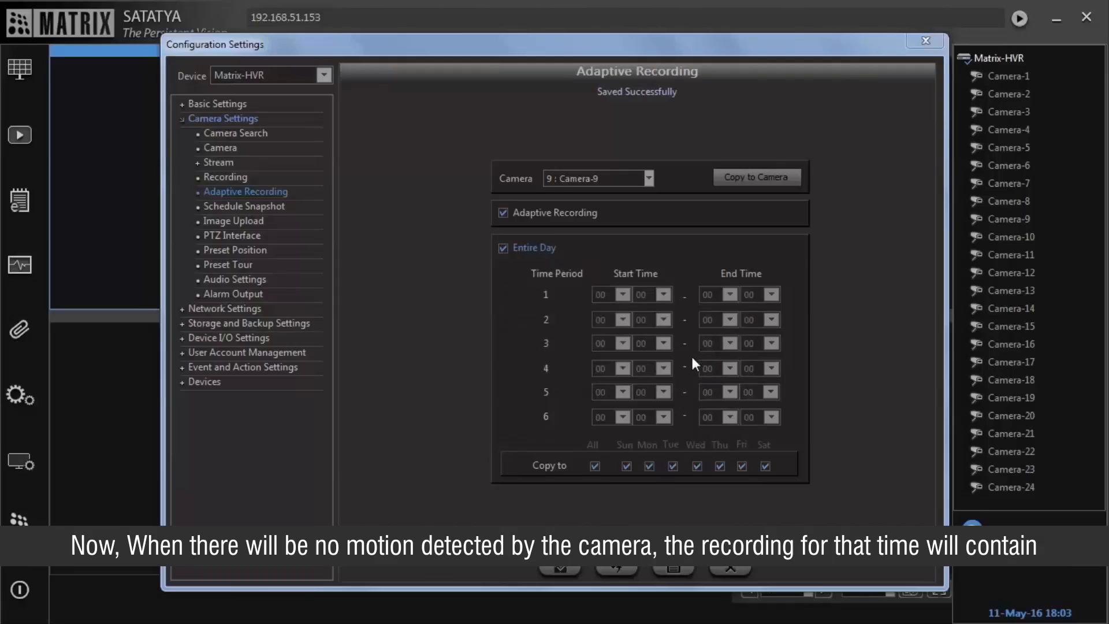